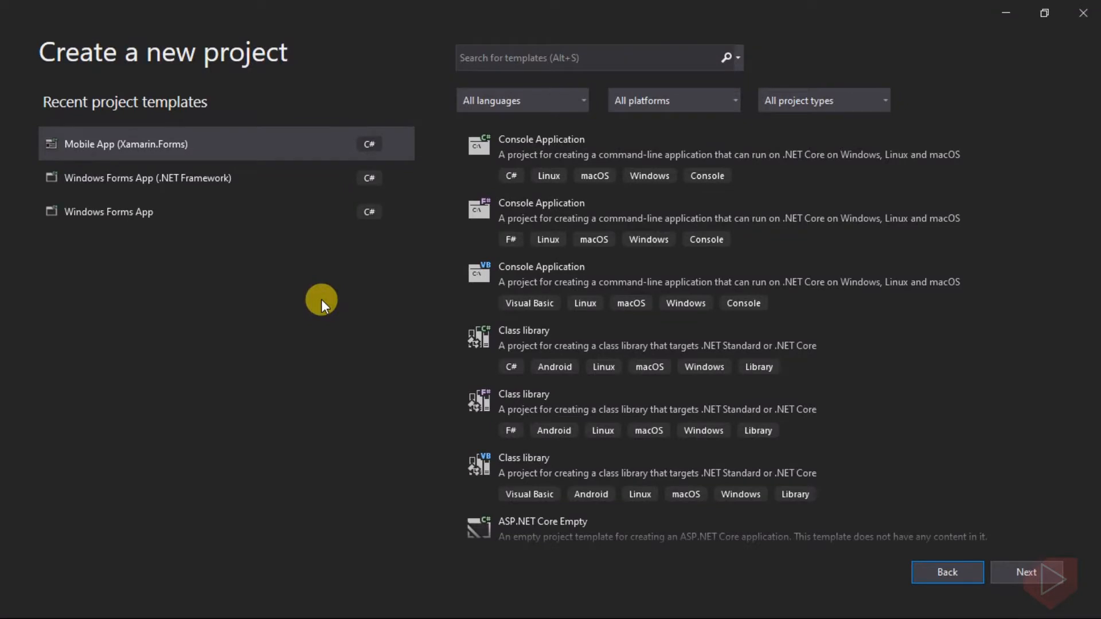
{"action": "mouse_move", "coordinate": [205, 152]}
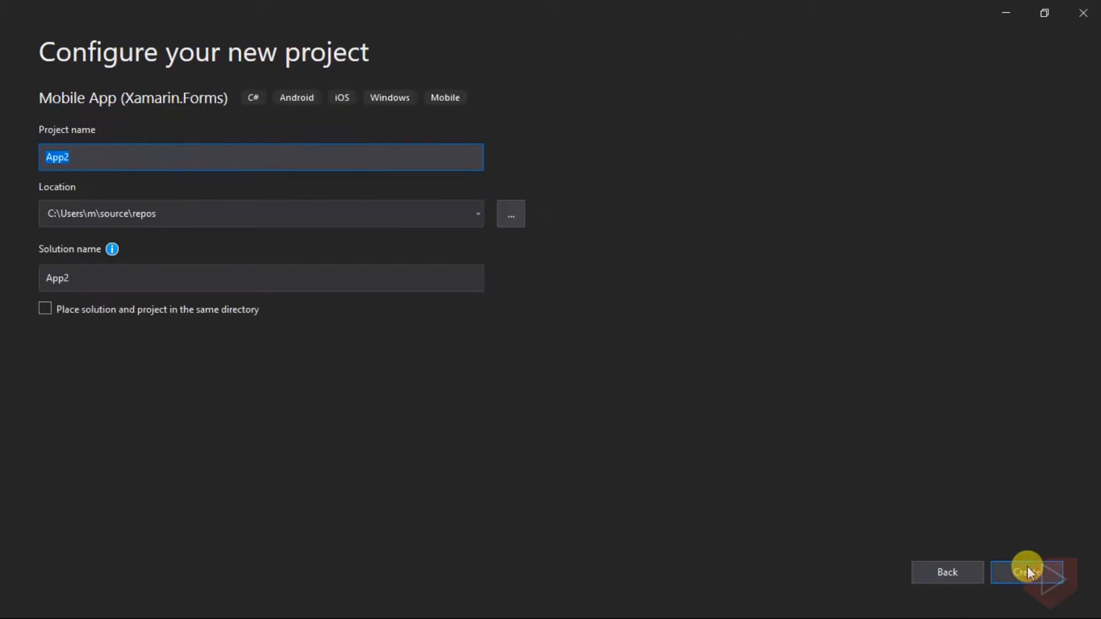
{"action": "mouse_move", "coordinate": [241, 173]}
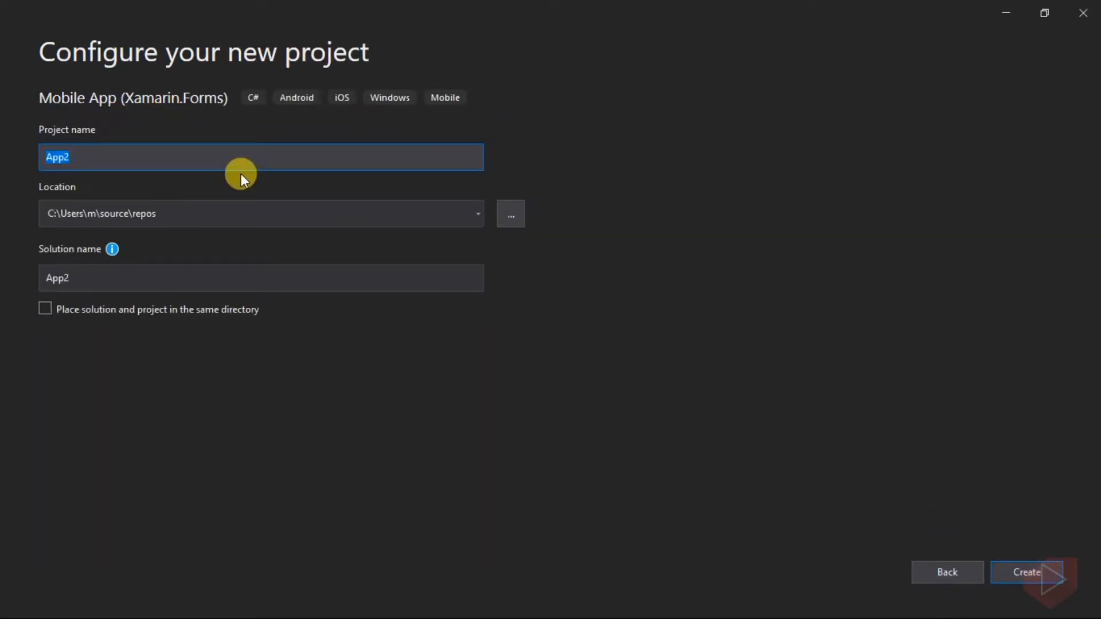
Name the new Xamarin.Forms project MyStackLayout and continue.
{"action": "type", "text": "MyStack"}
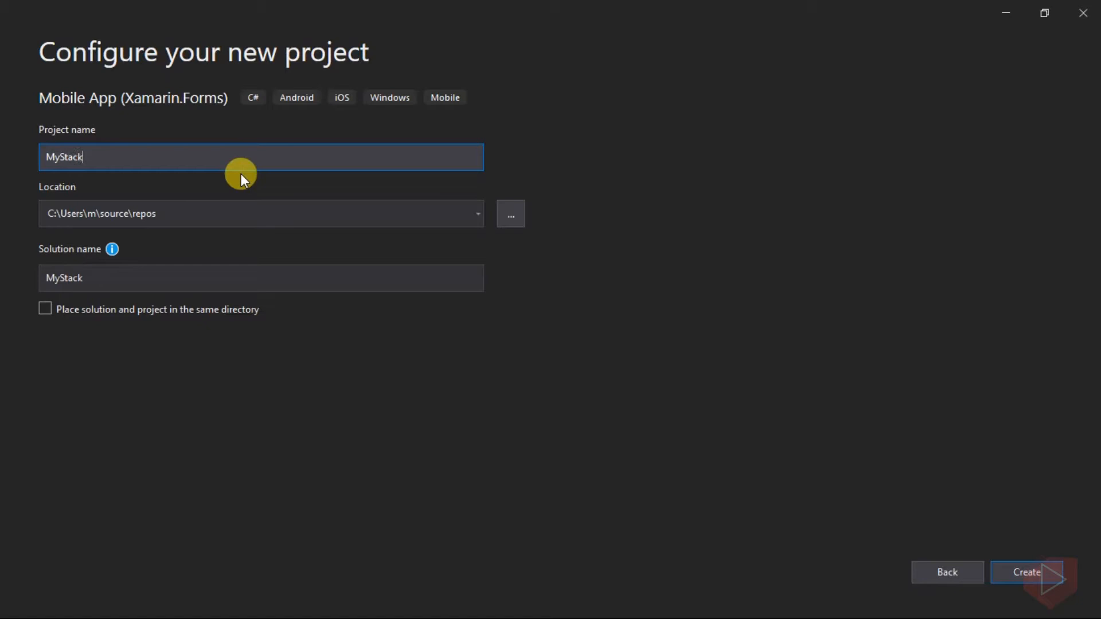
{"action": "type", "text": "Layout"}
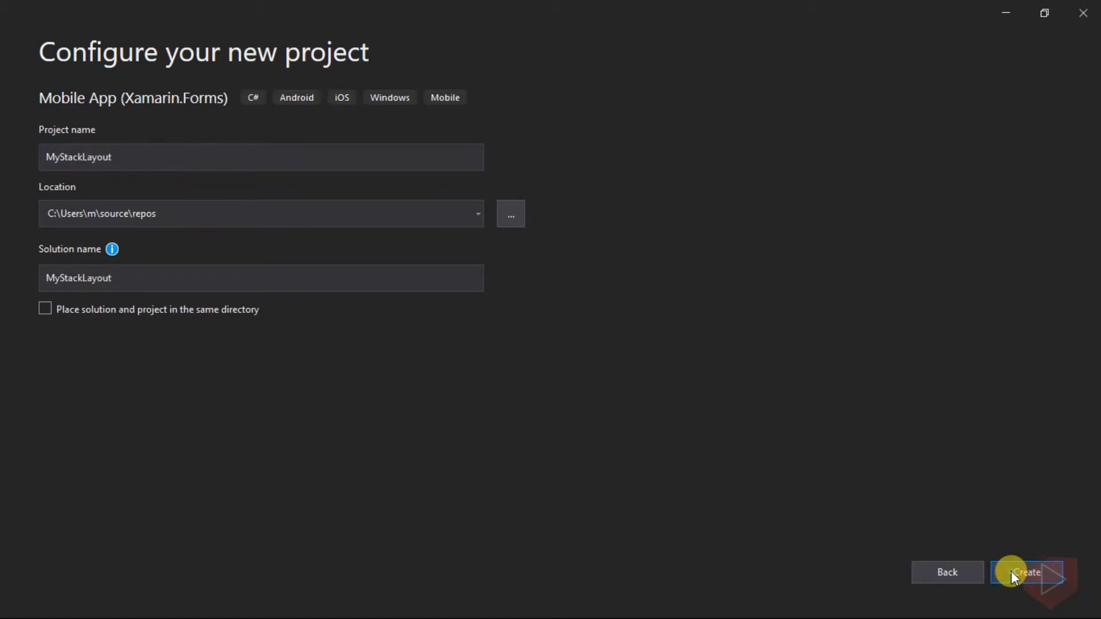
{"action": "left_click", "coordinate": [1028, 572]}
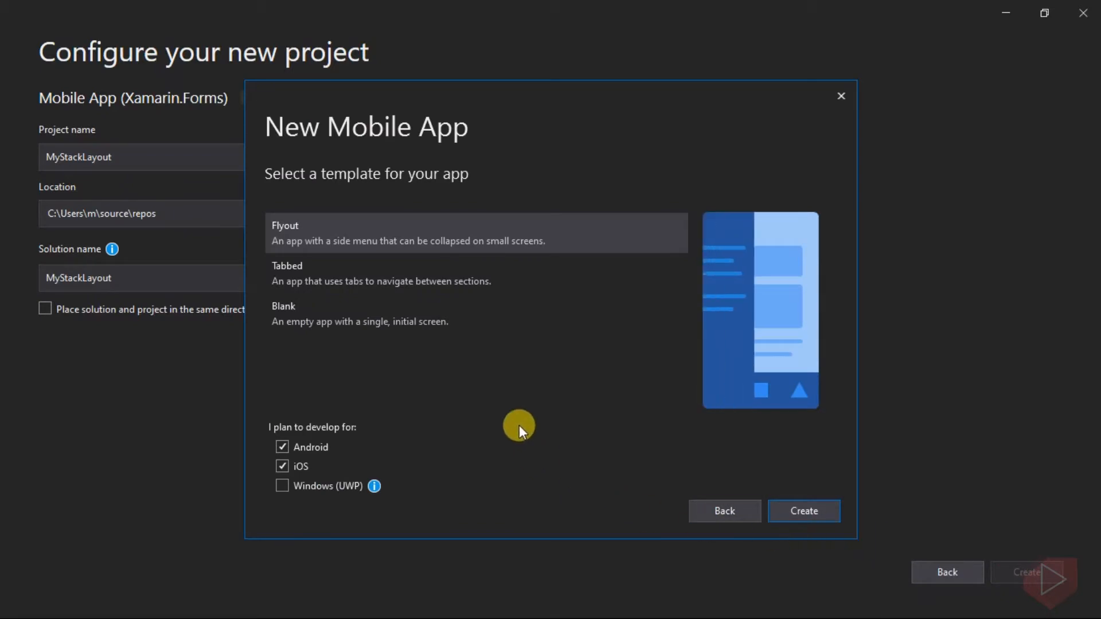
Create the project from the Blank template for Android and iOS.
{"action": "left_click", "coordinate": [351, 314]}
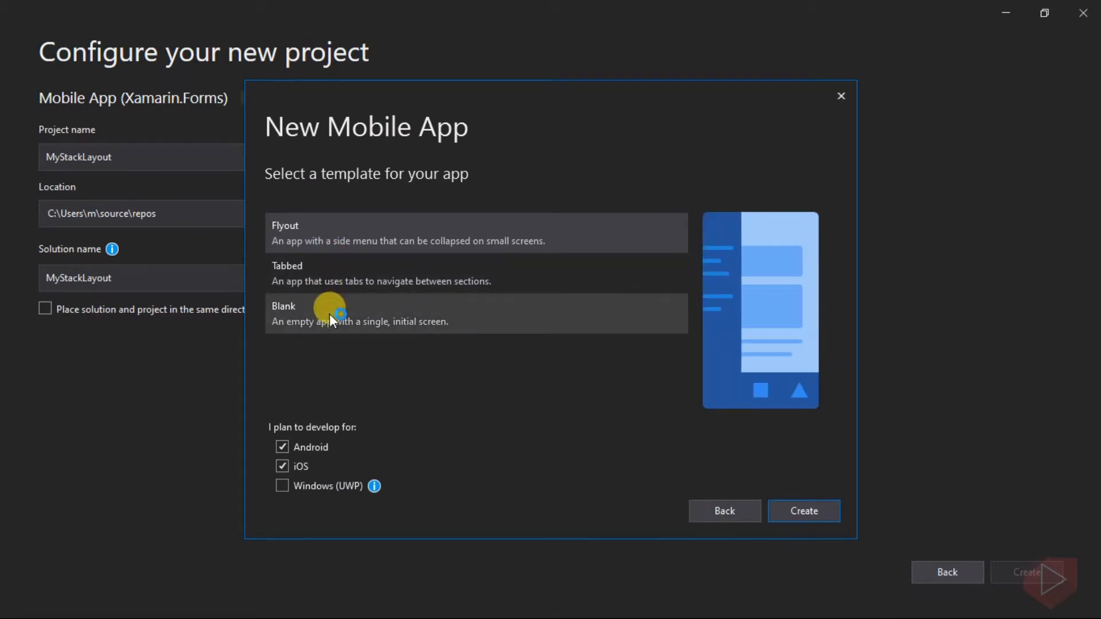
{"action": "left_click", "coordinate": [330, 314]}
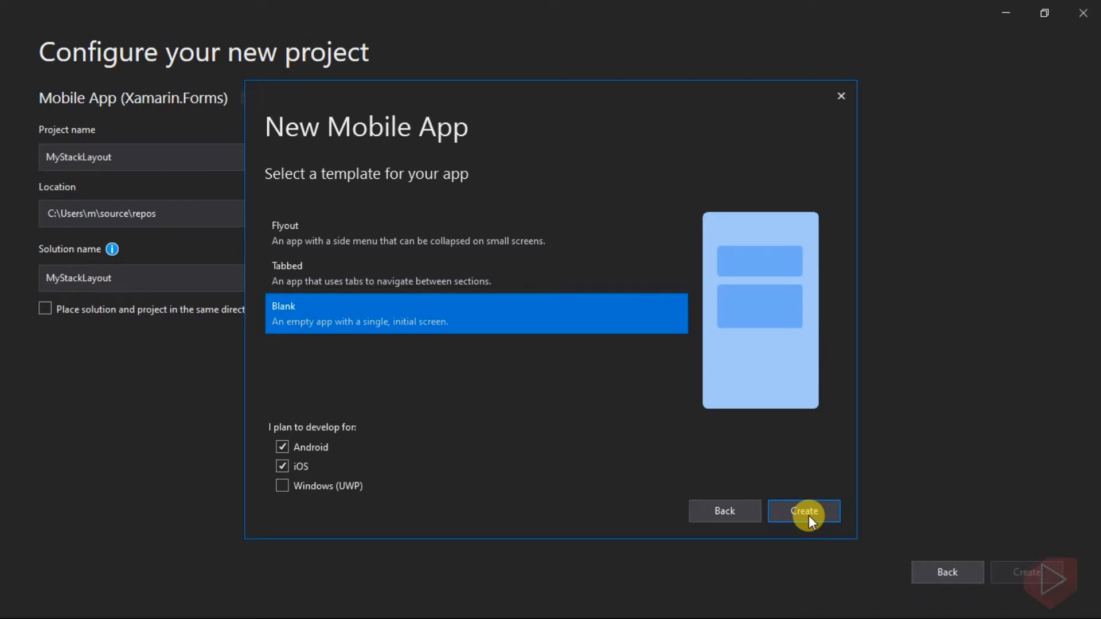
{"action": "left_click", "coordinate": [804, 511]}
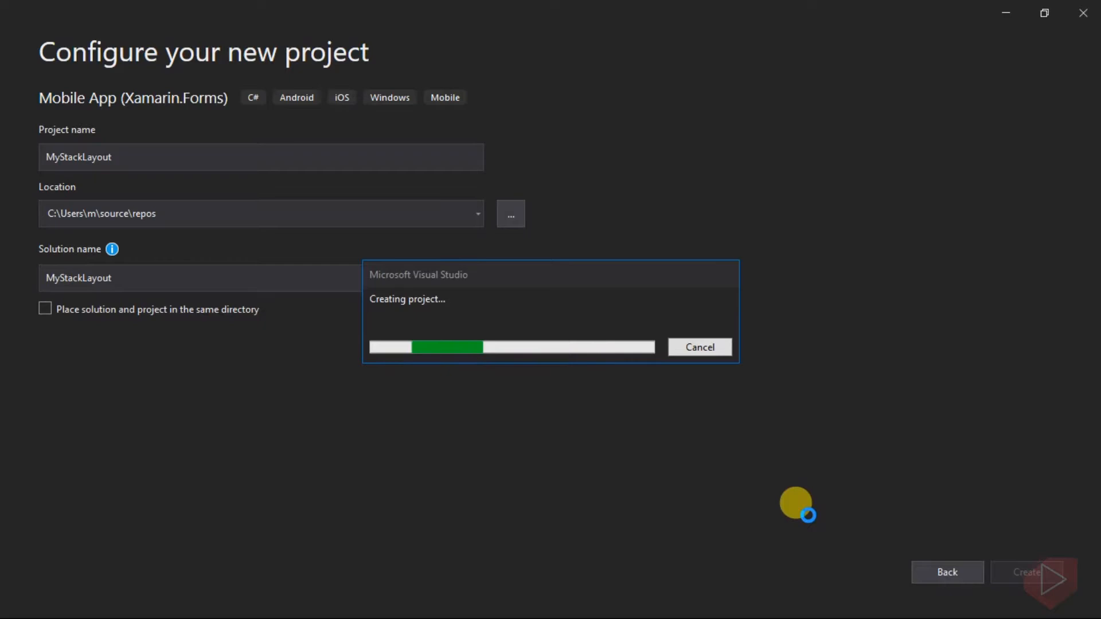
{"action": "left_click", "coordinate": [1024, 572]}
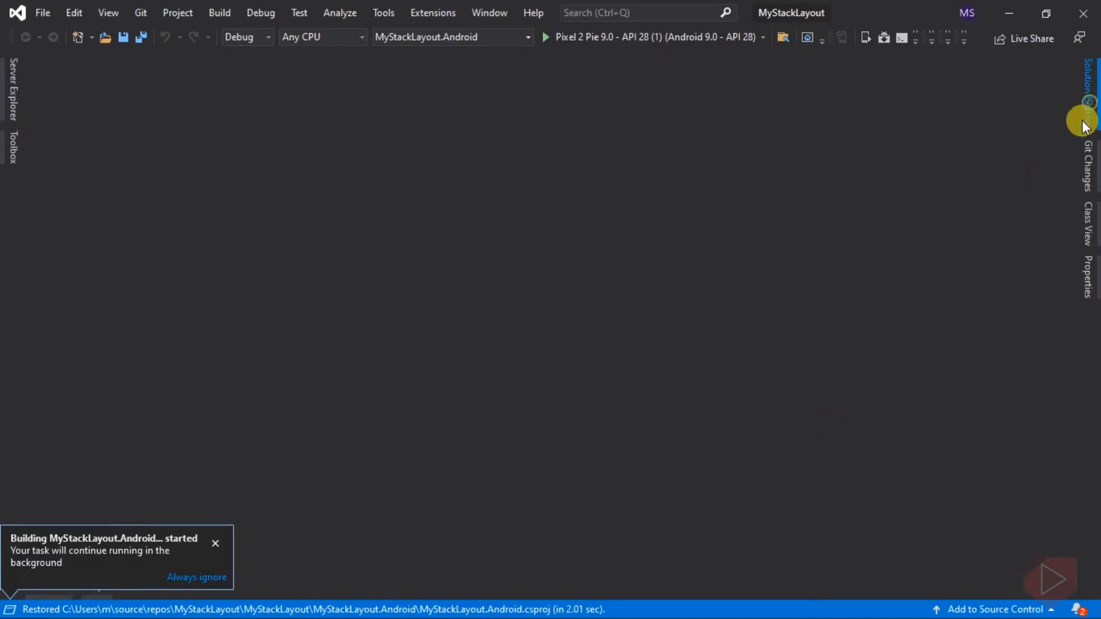
Open MainPage.xaml from Solution Explorer in the editor.
{"action": "left_click", "coordinate": [1087, 76]}
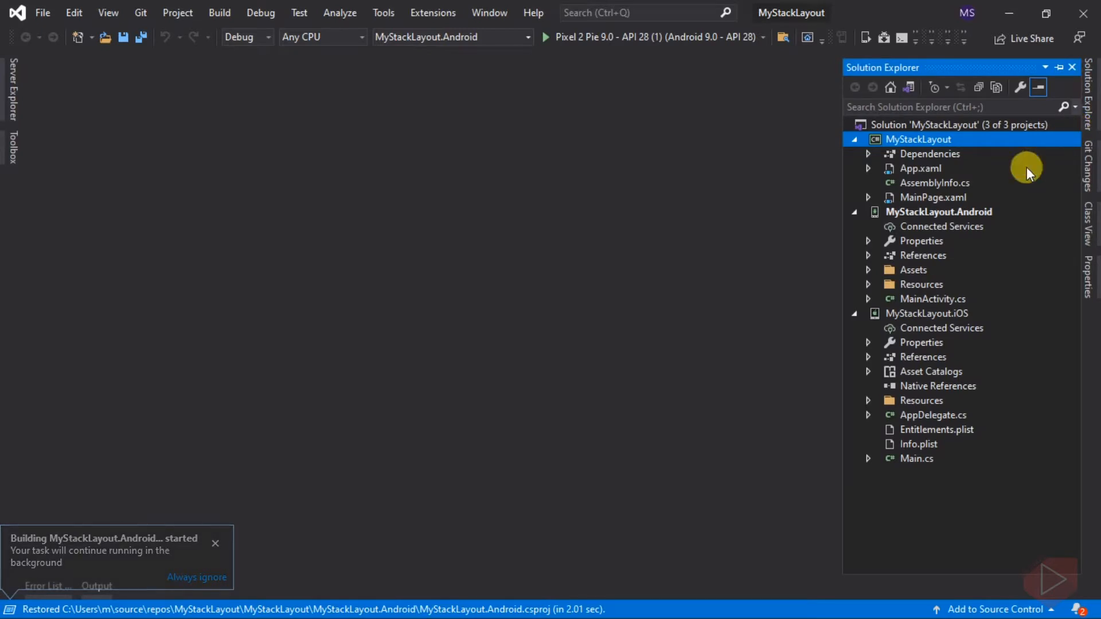
{"action": "left_click", "coordinate": [934, 197]}
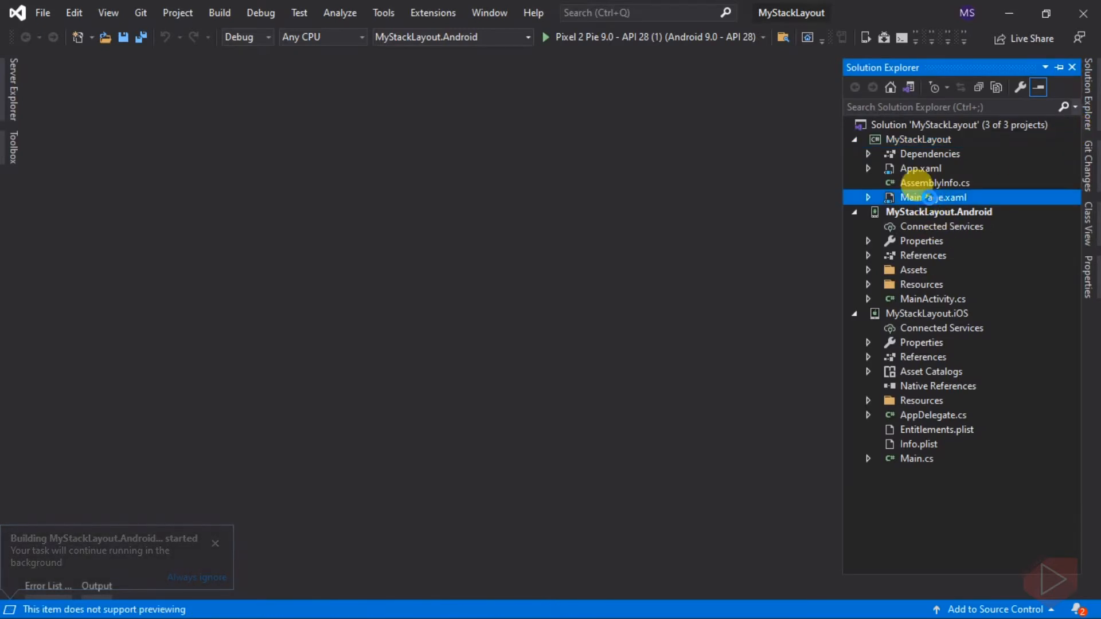
{"action": "double_click", "coordinate": [932, 198]}
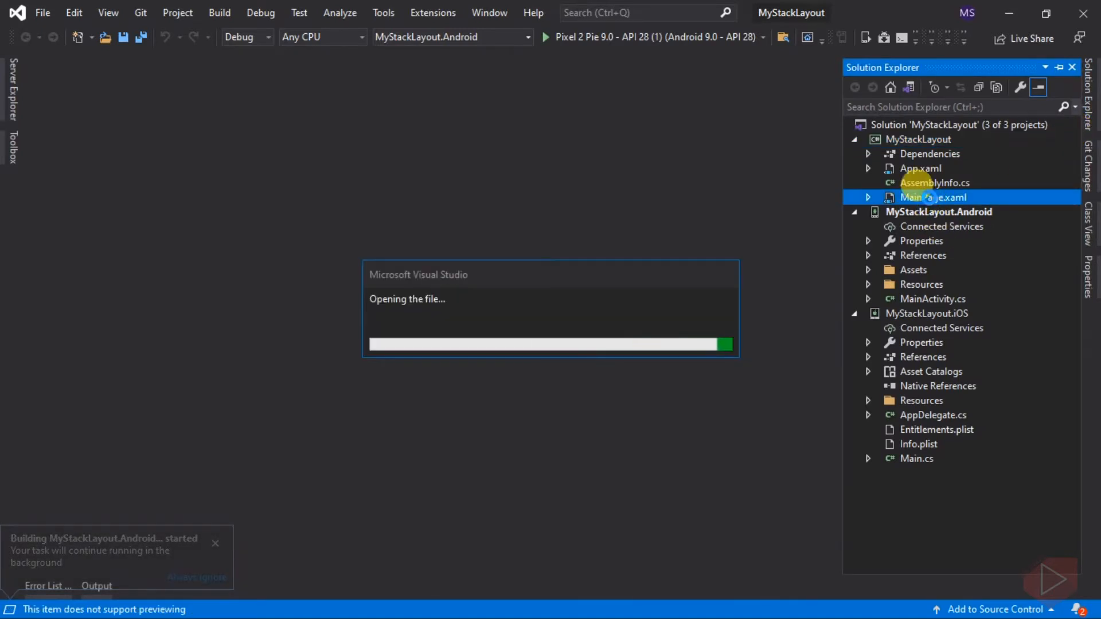
{"action": "double_click", "coordinate": [932, 197]}
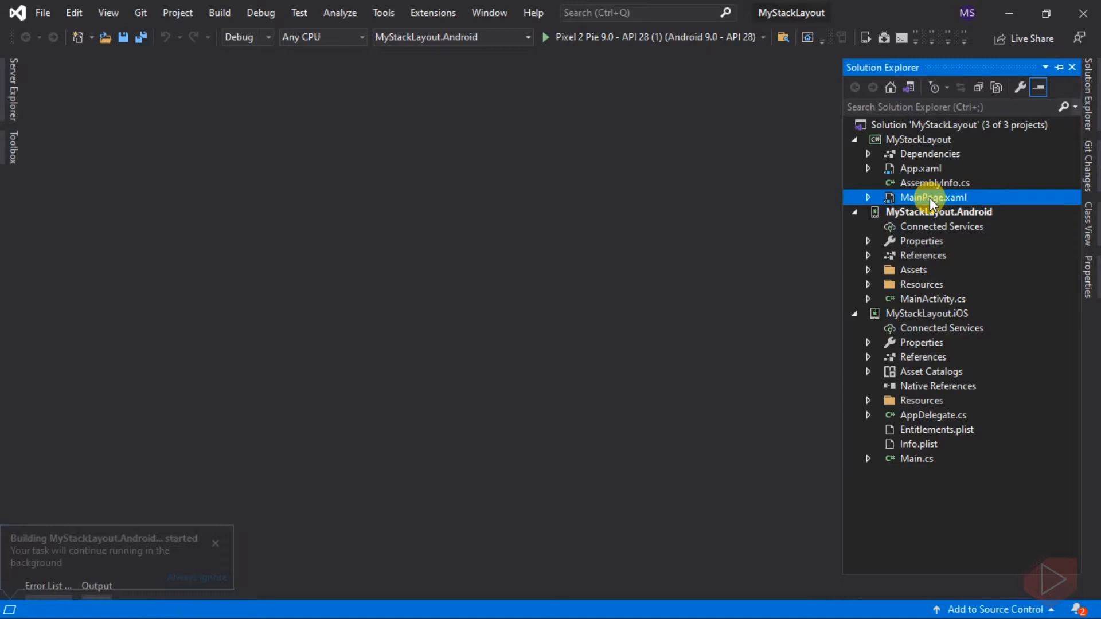
{"action": "double_click", "coordinate": [932, 196]}
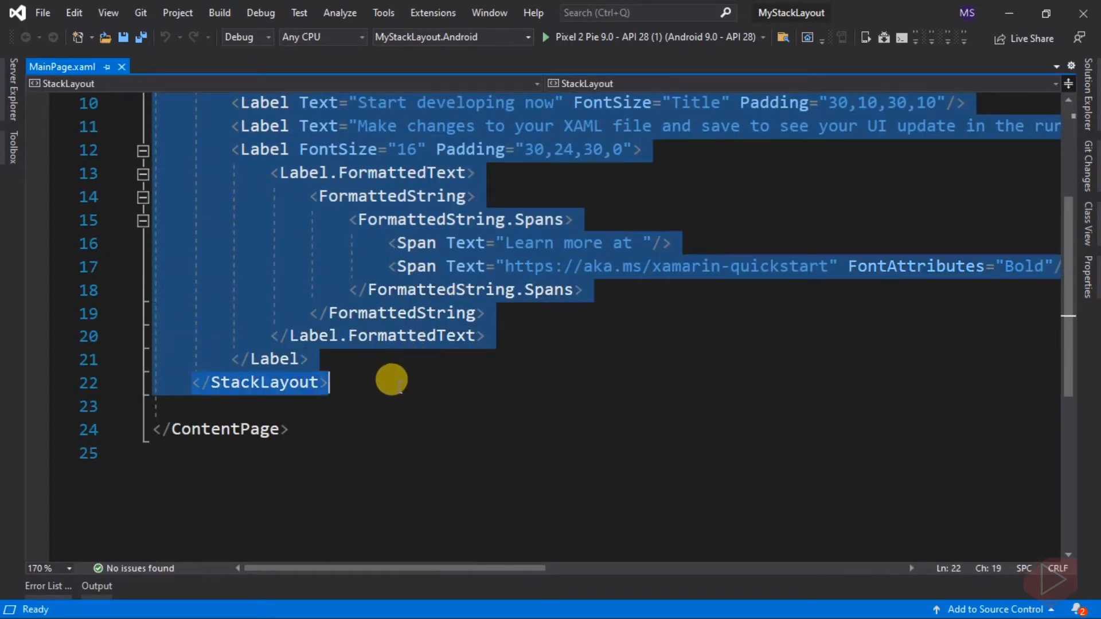
Delete the template StackLayout and add a Button with Text="Button1" in the ContentPage.
{"action": "key", "text": "Delete"}
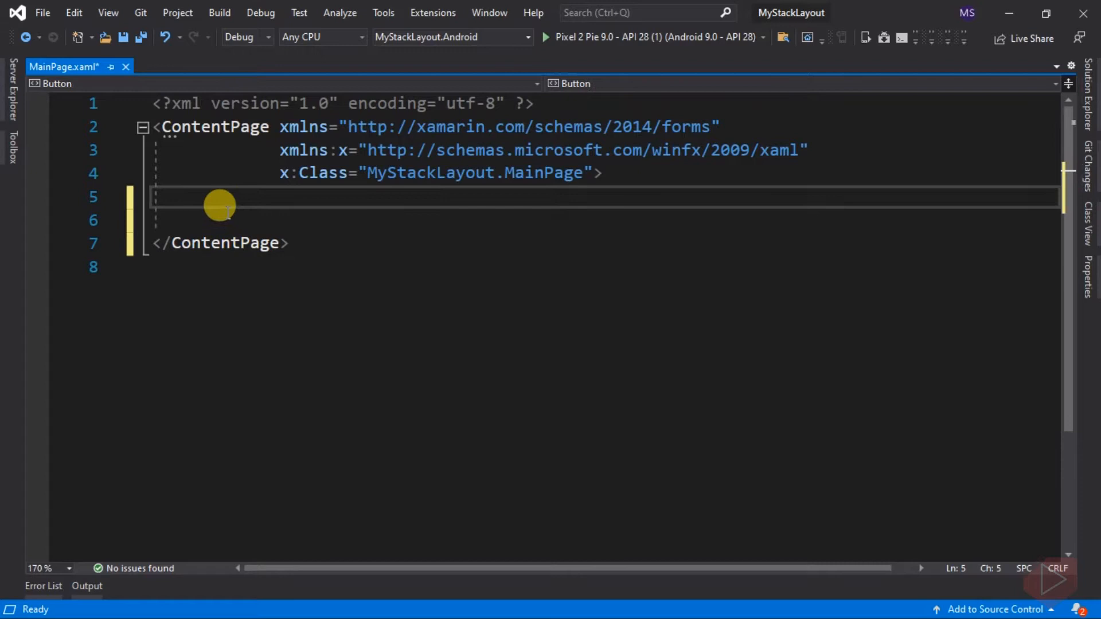
{"action": "type", "text": "<Button/>"}
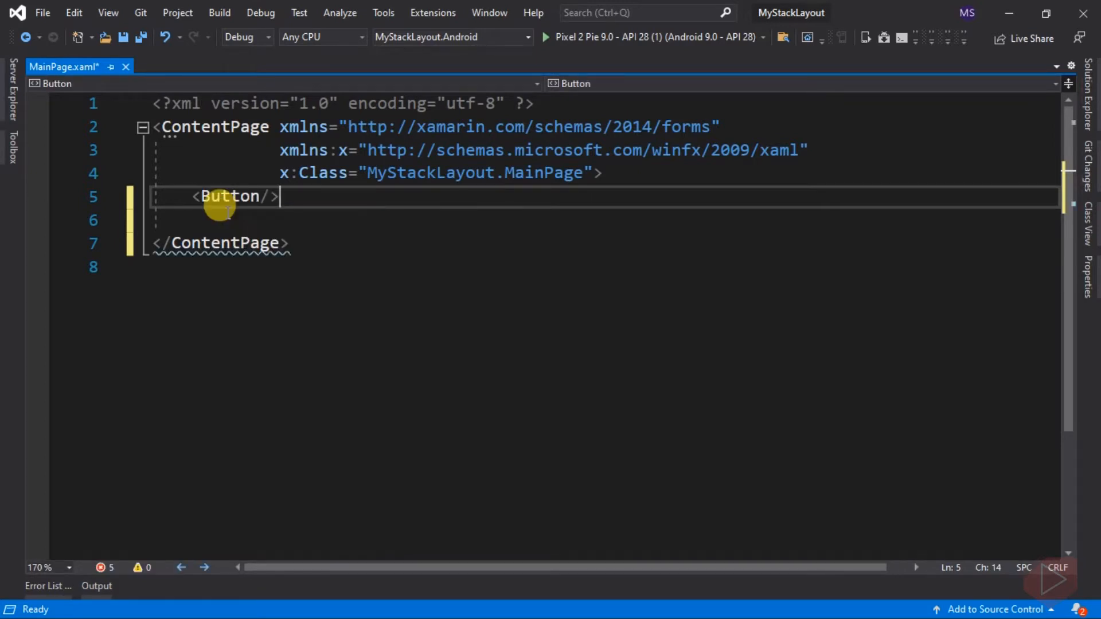
{"action": "type", "text": "Text=\"\""}
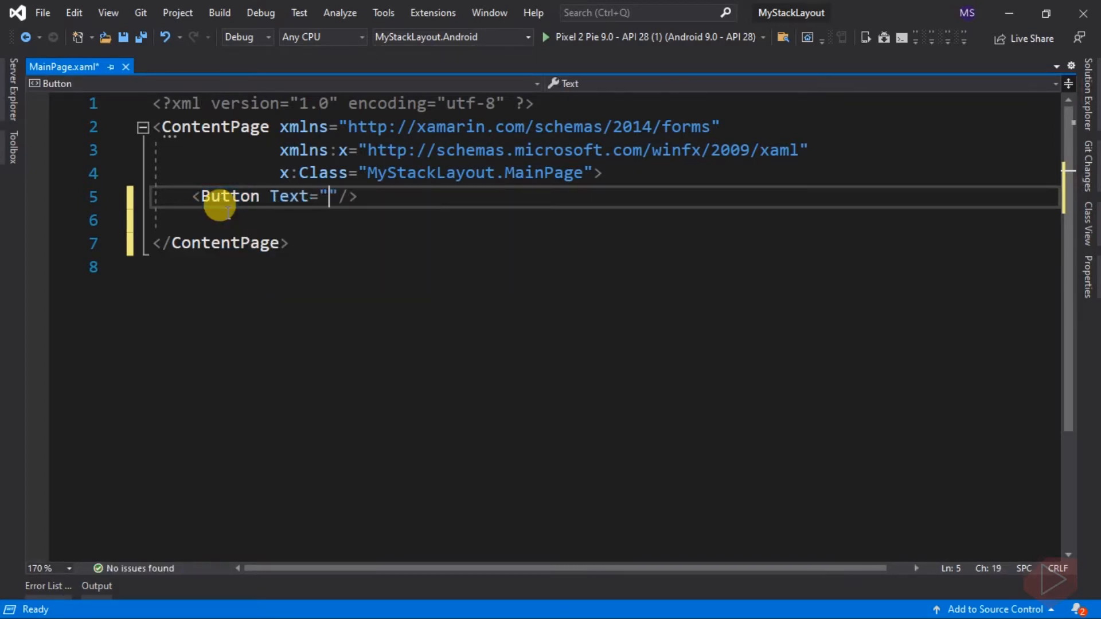
{"action": "type", "text": "Bit"}
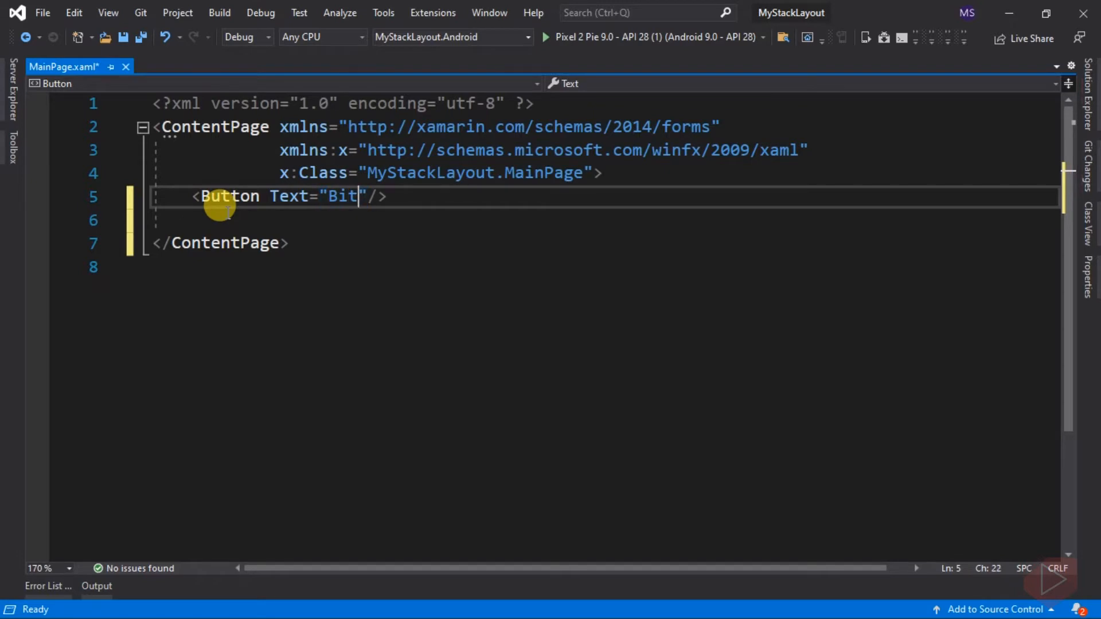
{"action": "type", "text": "Button1"}
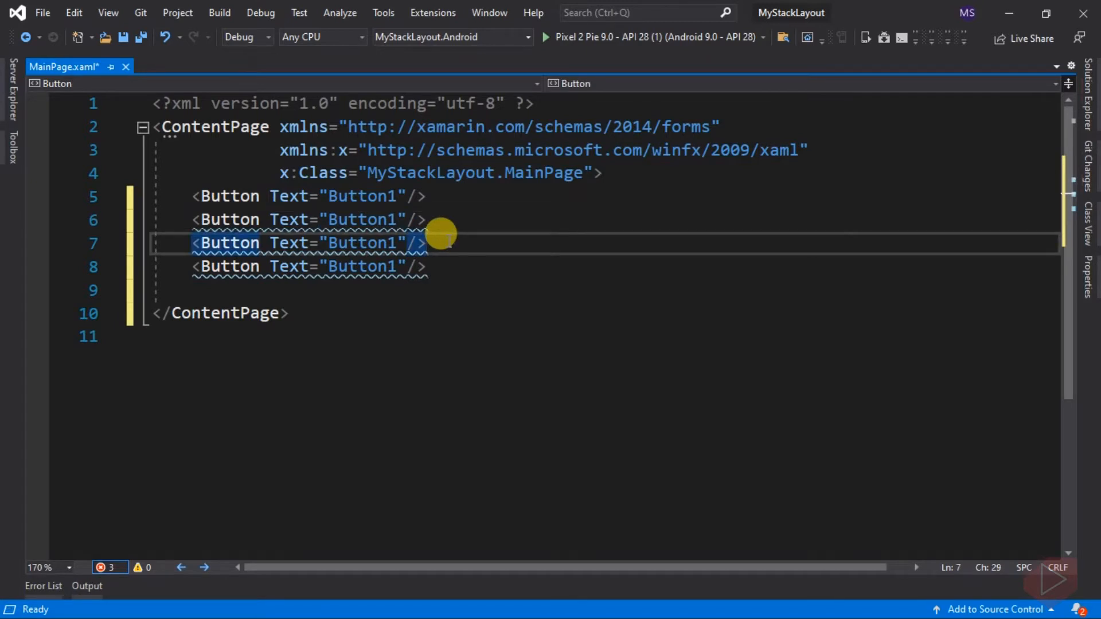
{"action": "mouse_move", "coordinate": [43, 586]}
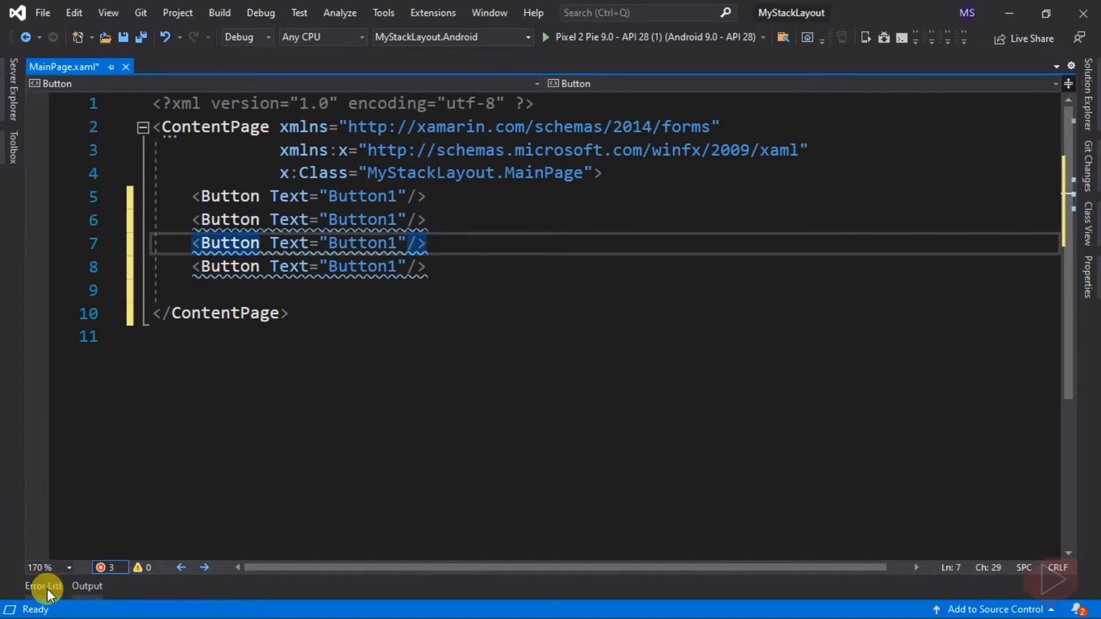
Review the Error List entries reported for the buttons.
{"action": "left_click", "coordinate": [42, 585]}
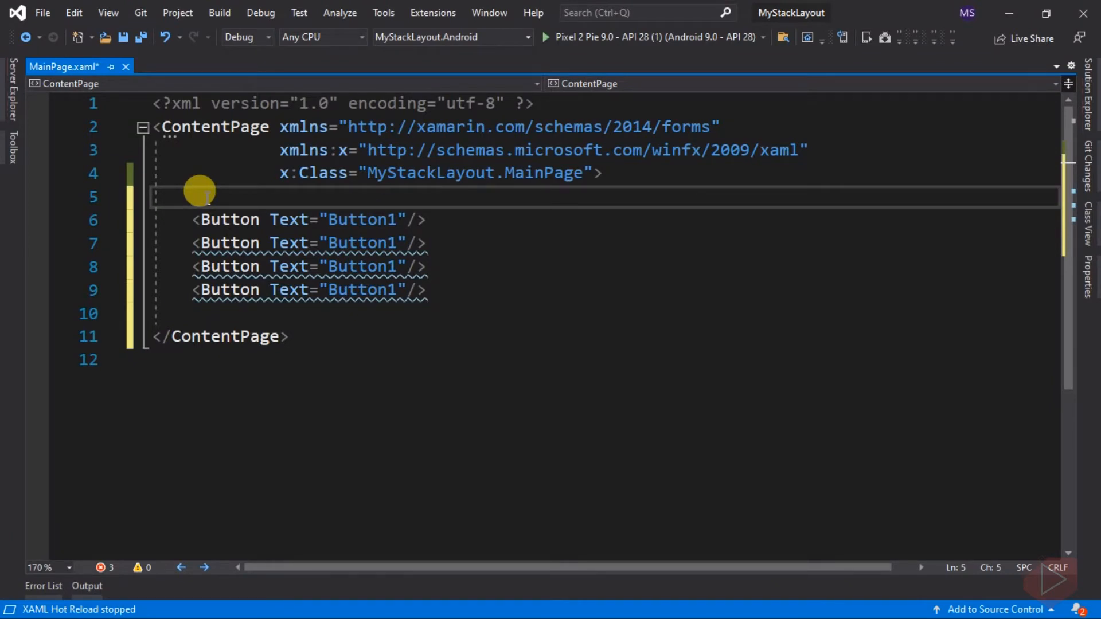
Wrap the four buttons in a StackLayout, labelled Button1 through Button4.
{"action": "type", "text": "sta"}
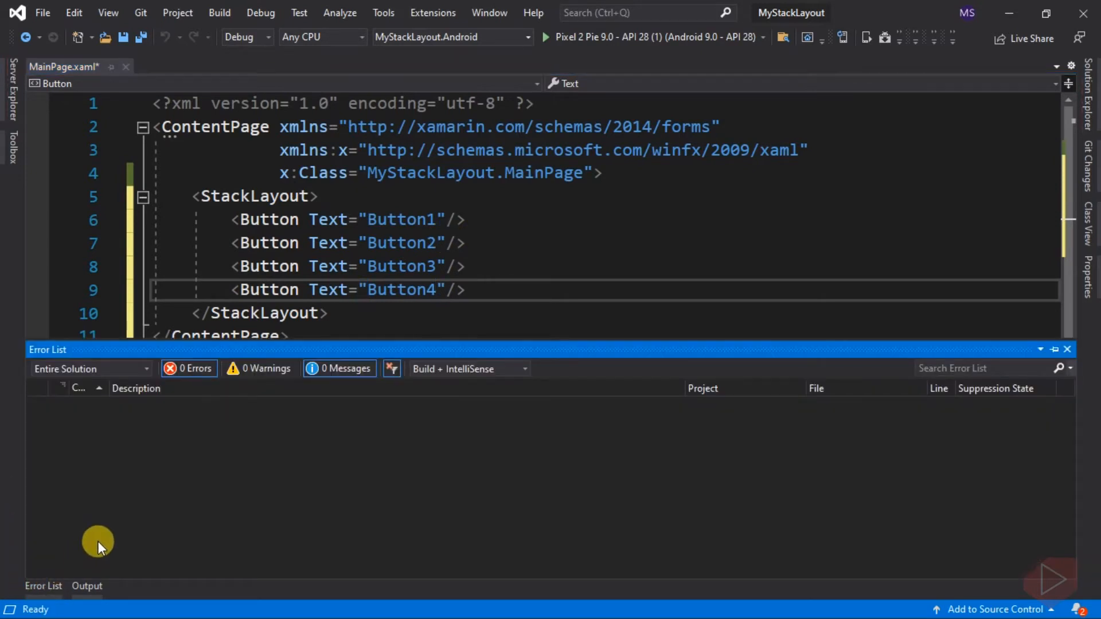
{"action": "mouse_move", "coordinate": [509, 265]}
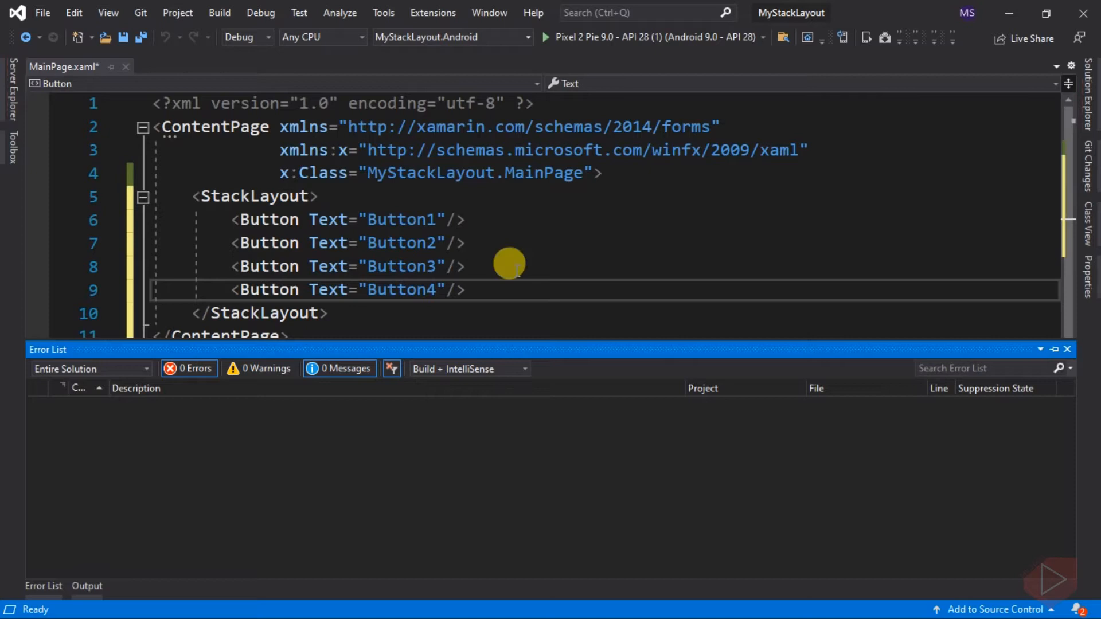
Run the app on the Pixel 2 Pie Android emulator.
{"action": "left_click", "coordinate": [545, 37]}
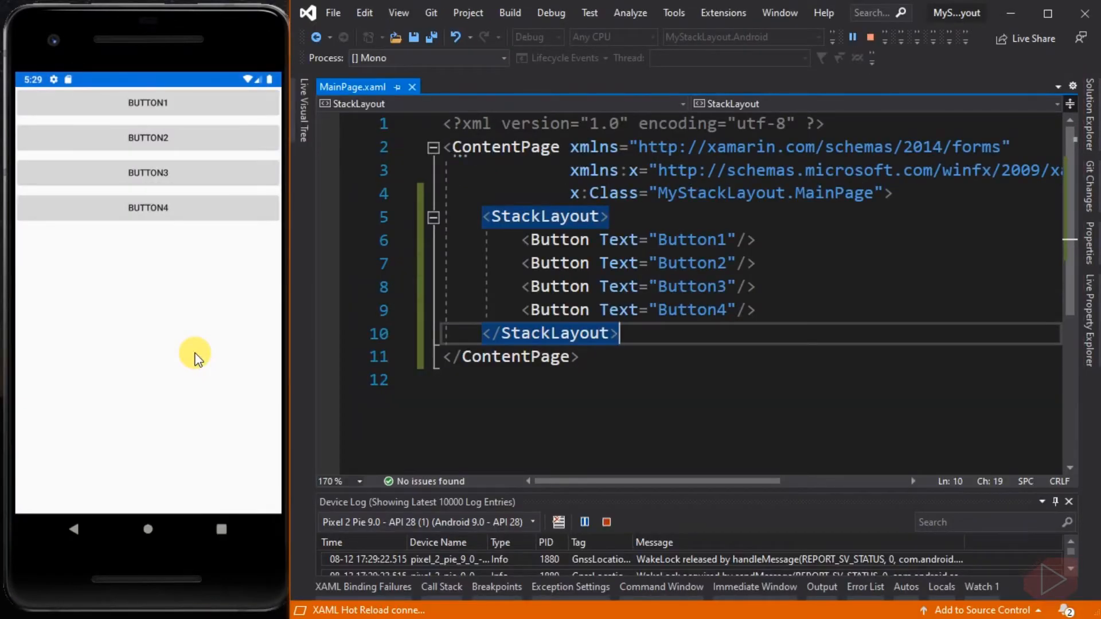
{"action": "mouse_move", "coordinate": [133, 274]}
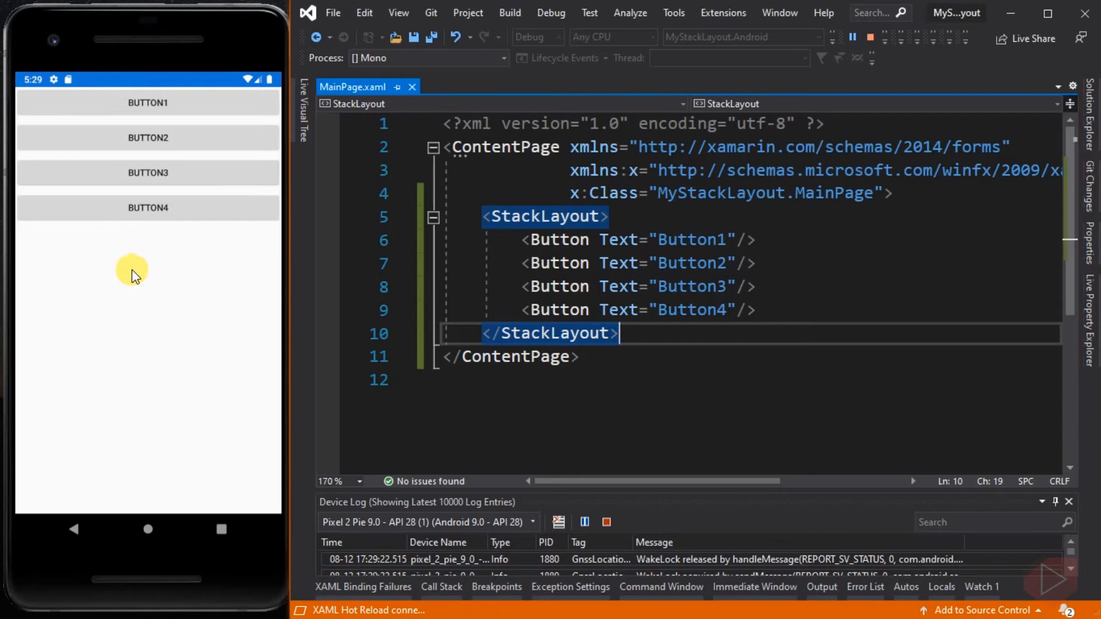
{"action": "mouse_move", "coordinate": [165, 323]}
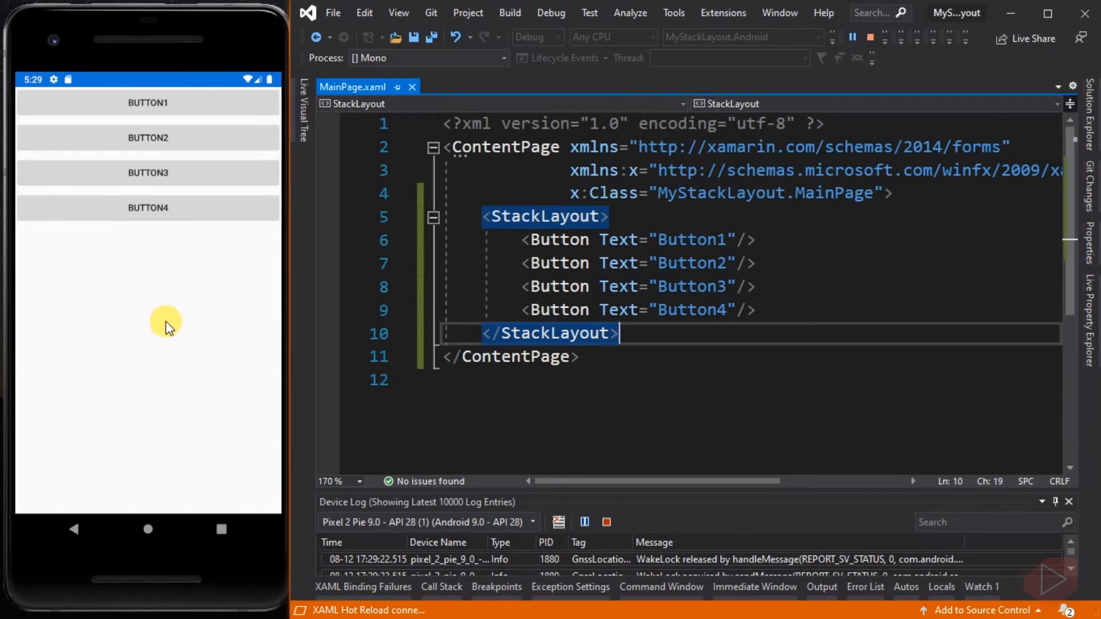
{"action": "mouse_move", "coordinate": [198, 226]}
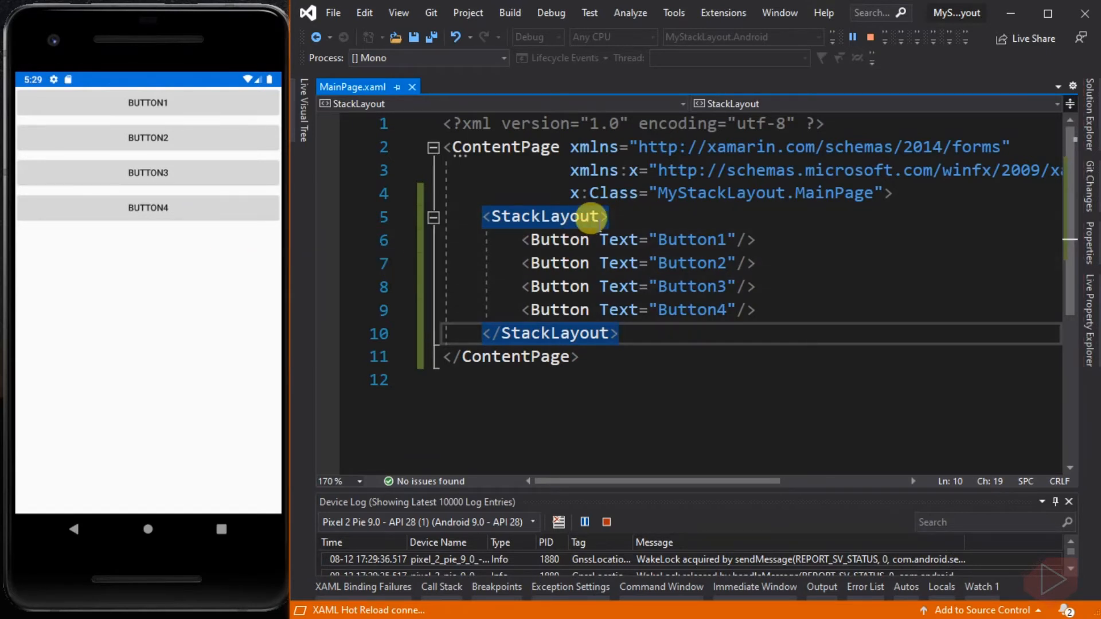
Give the StackLayout BackgroundColor="Red".
{"action": "type", "text": "bac"}
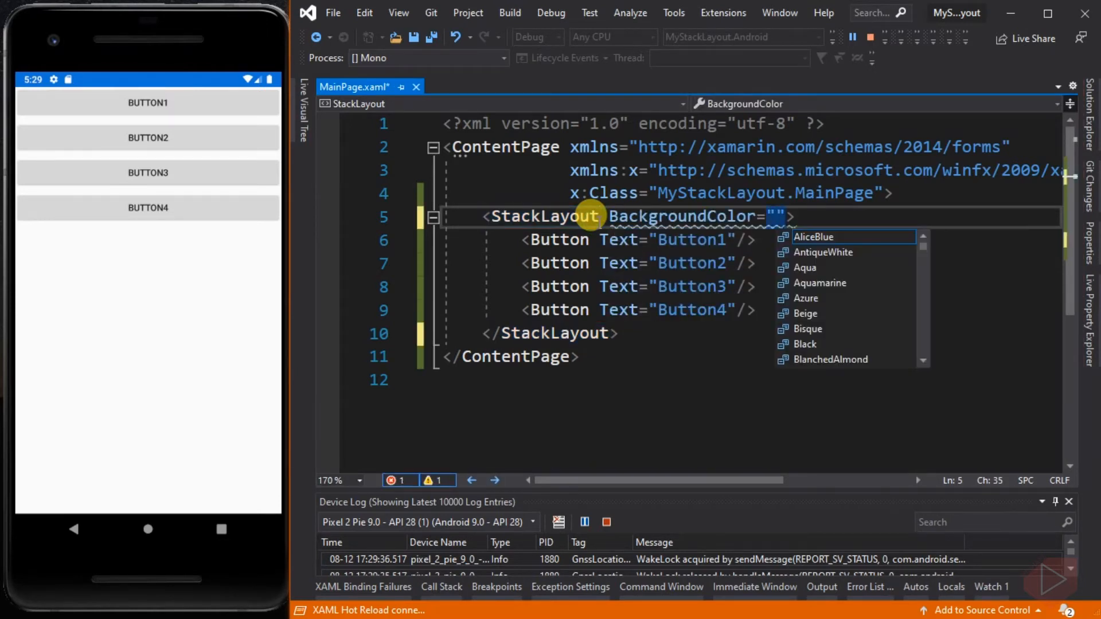
{"action": "type", "text": "Red"}
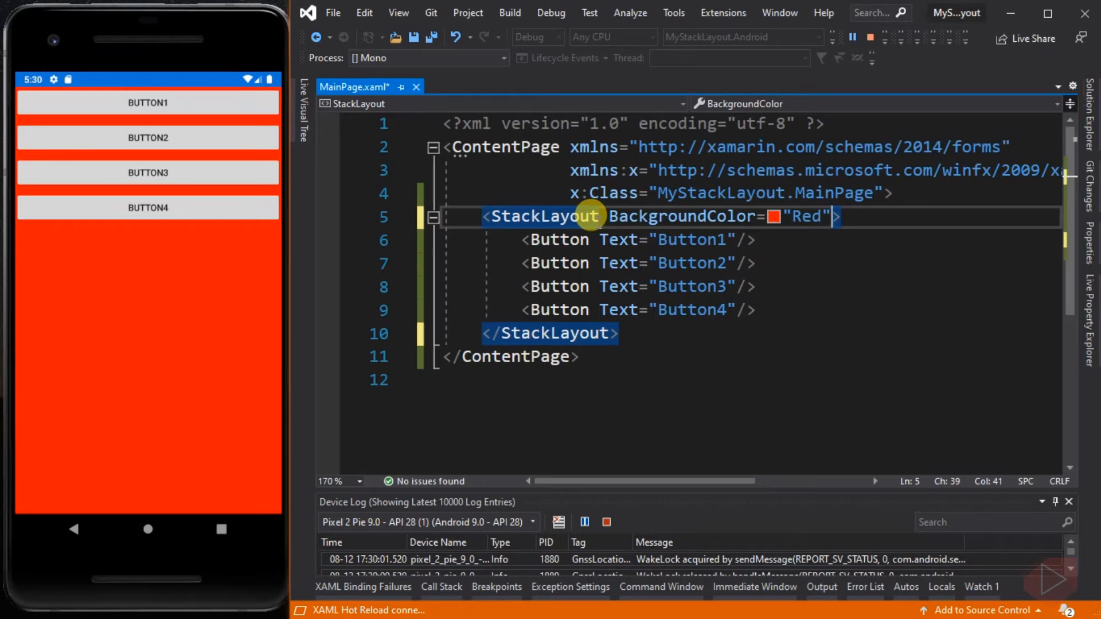
{"action": "mouse_move", "coordinate": [207, 193]}
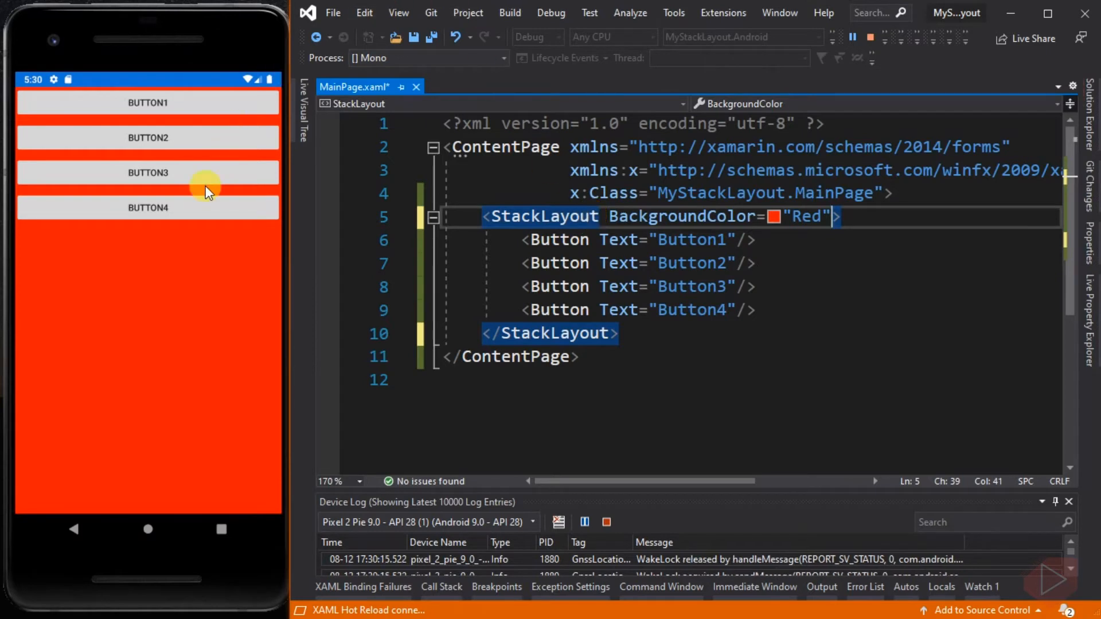
{"action": "mouse_move", "coordinate": [121, 343]}
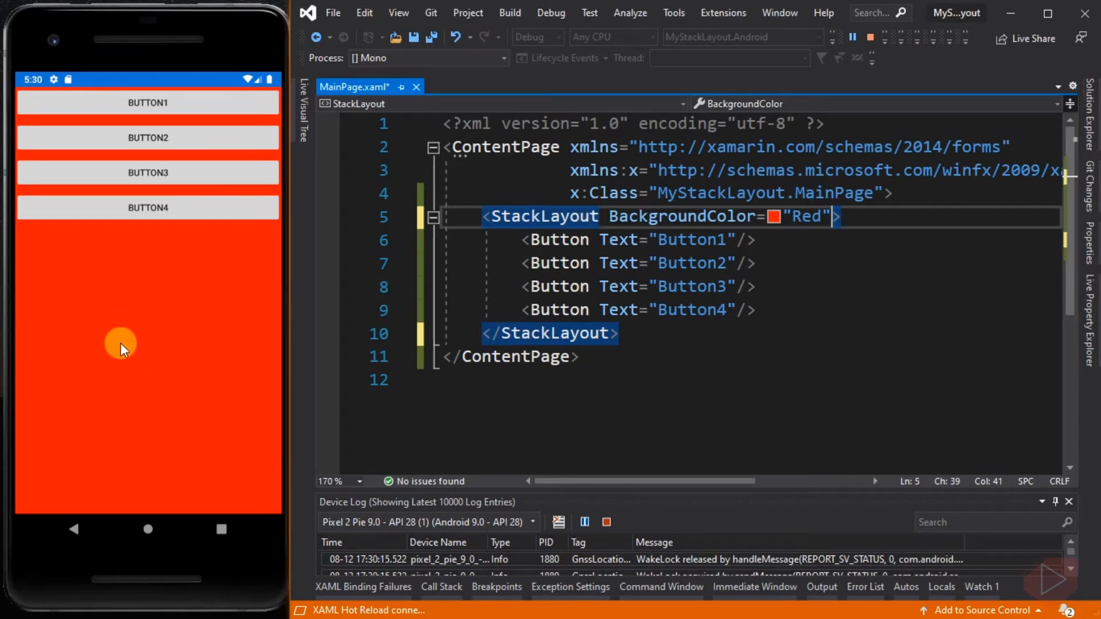
{"action": "mouse_move", "coordinate": [195, 125]}
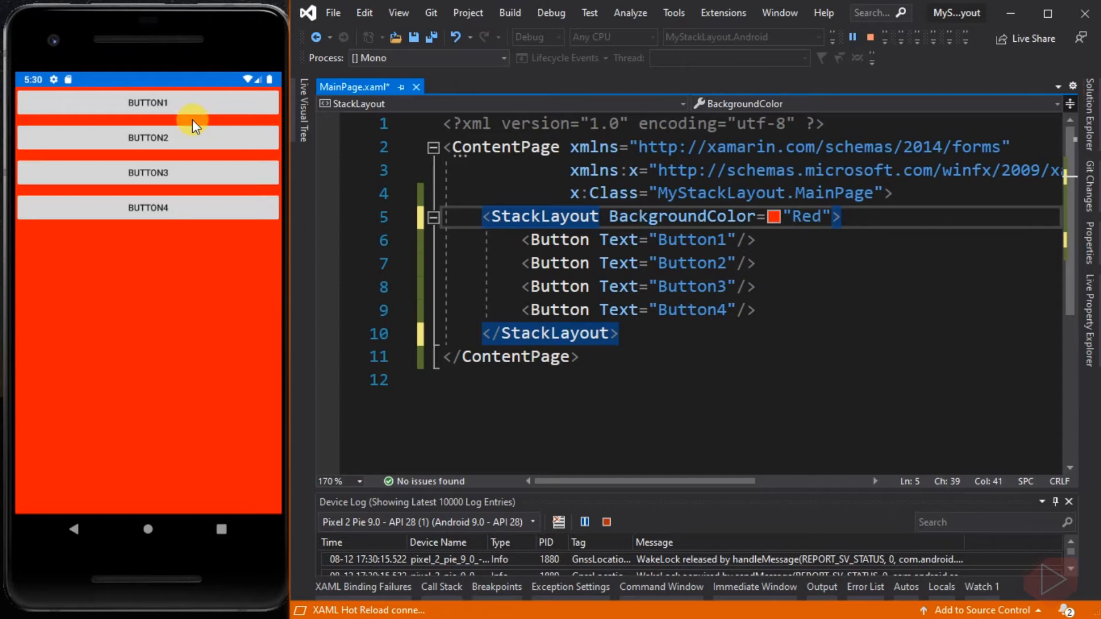
{"action": "mouse_move", "coordinate": [135, 153]}
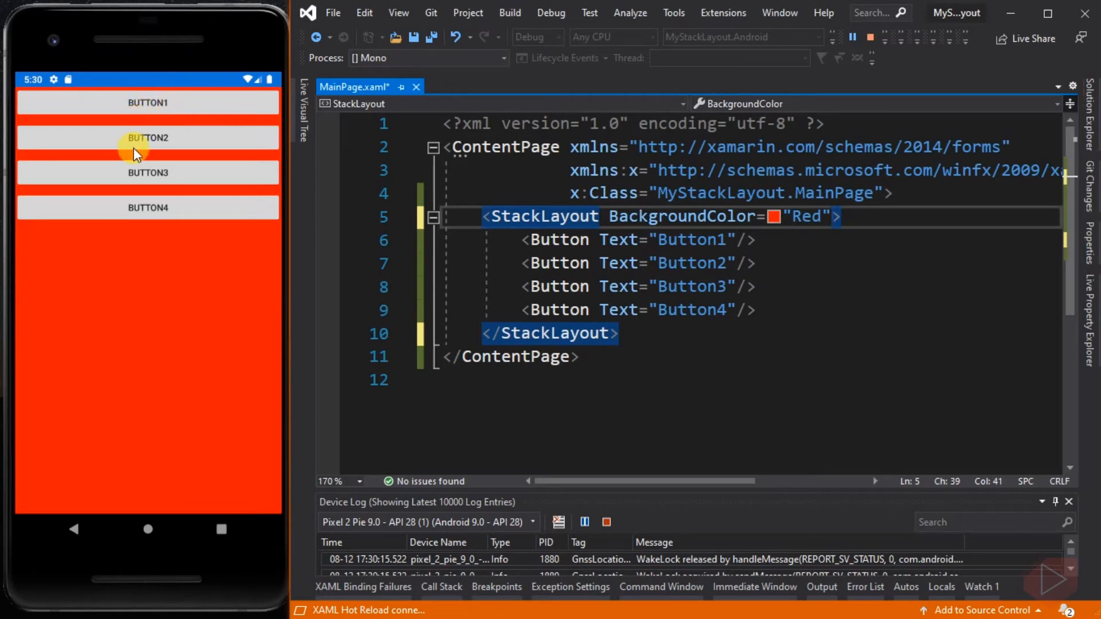
{"action": "mouse_move", "coordinate": [165, 251]}
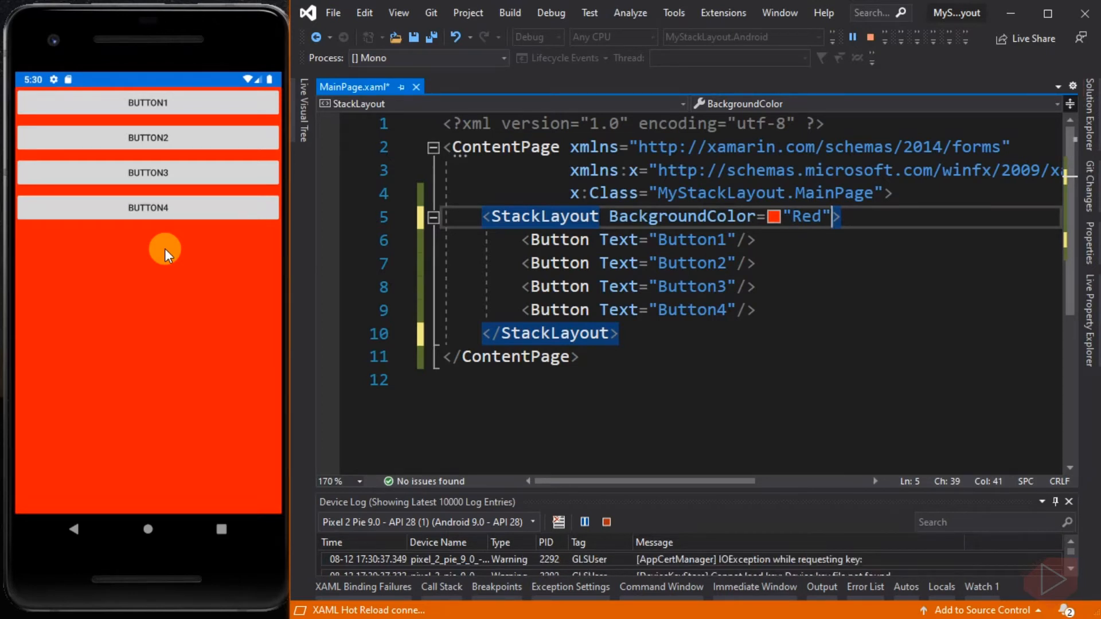
{"action": "mouse_move", "coordinate": [827, 217]}
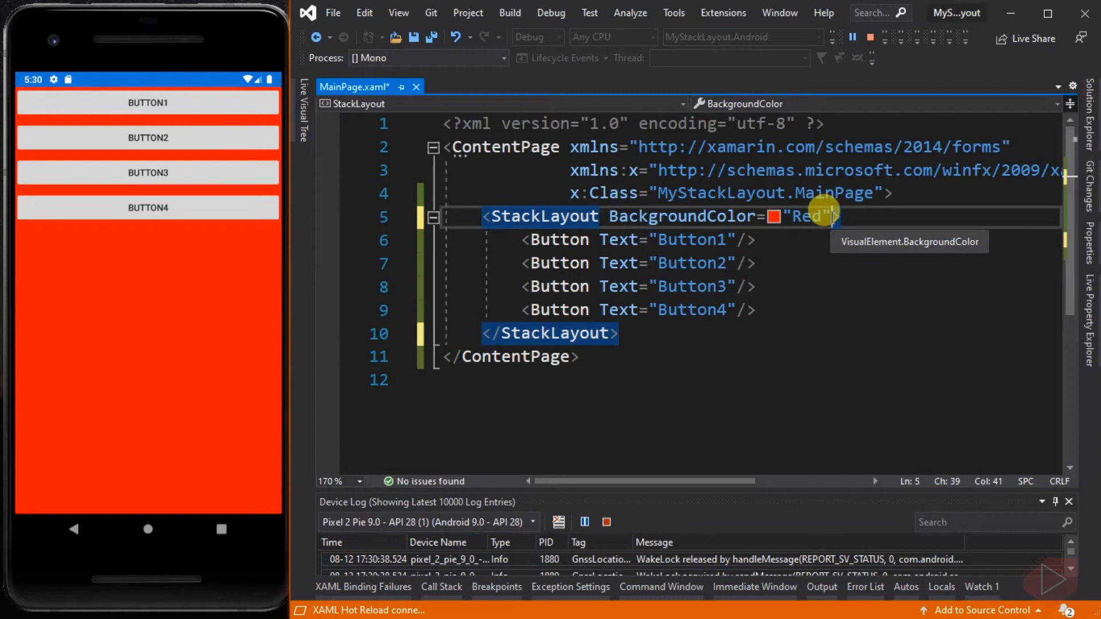
Add VerticalOptions="Center" to the StackLayout.
{"action": "key", "text": "enter"}
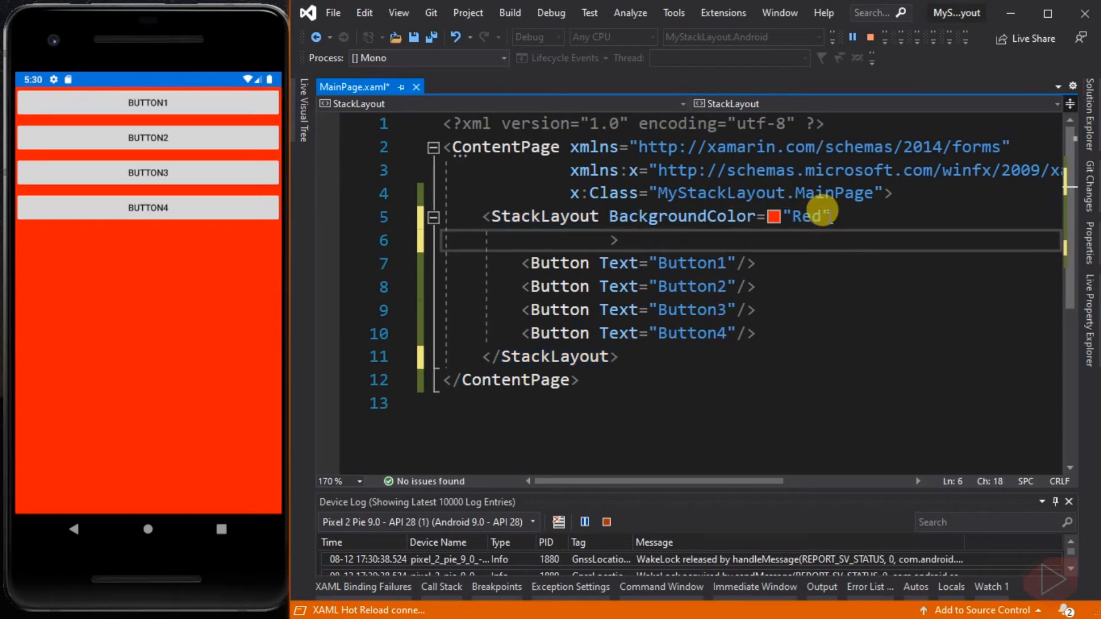
{"action": "type", "text": "VerticalOptions=\""}
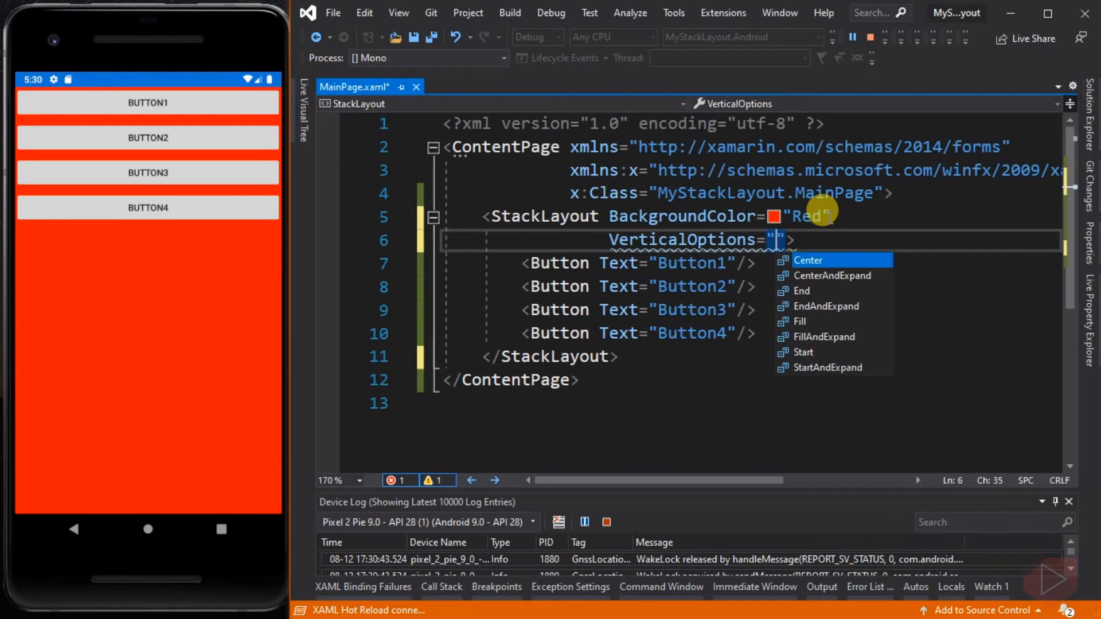
{"action": "left_click", "coordinate": [807, 260]}
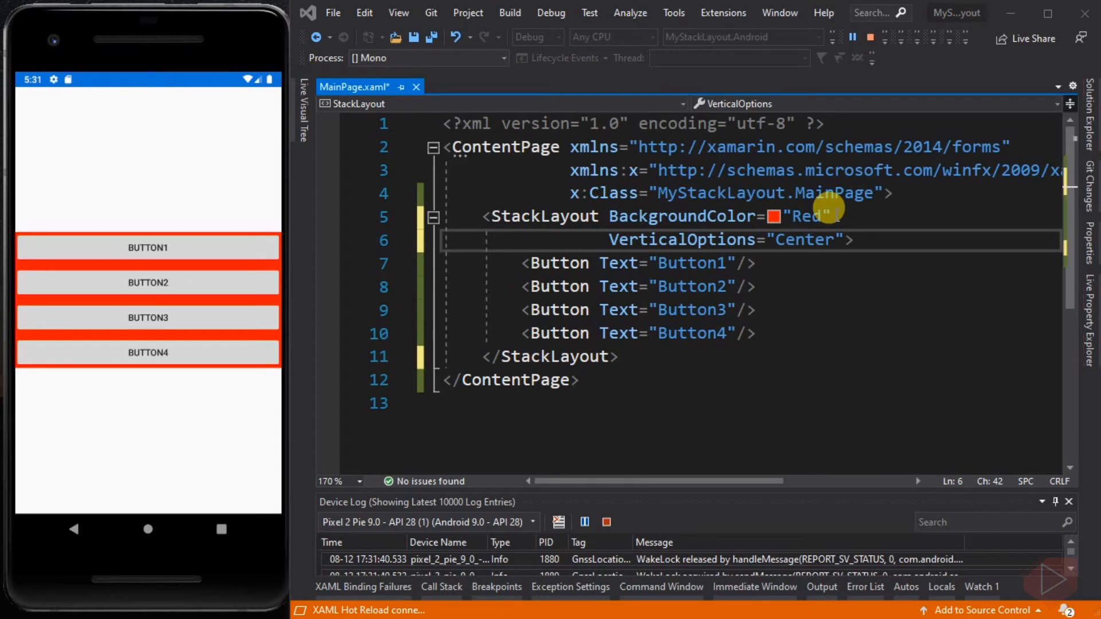
{"action": "mouse_move", "coordinate": [852, 239]}
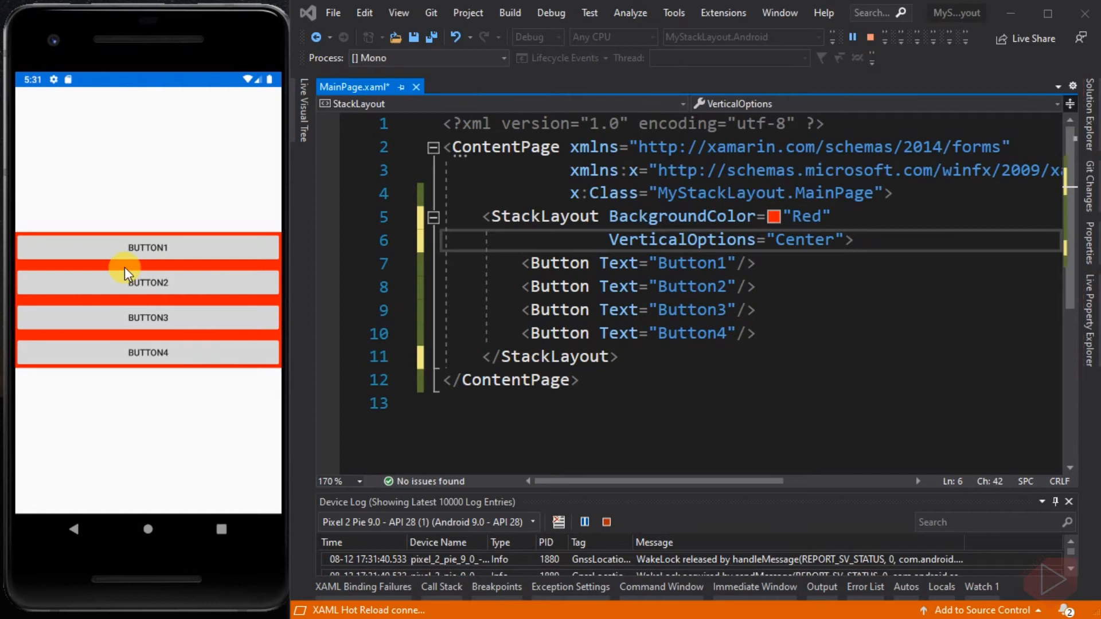
{"action": "mouse_move", "coordinate": [175, 302]}
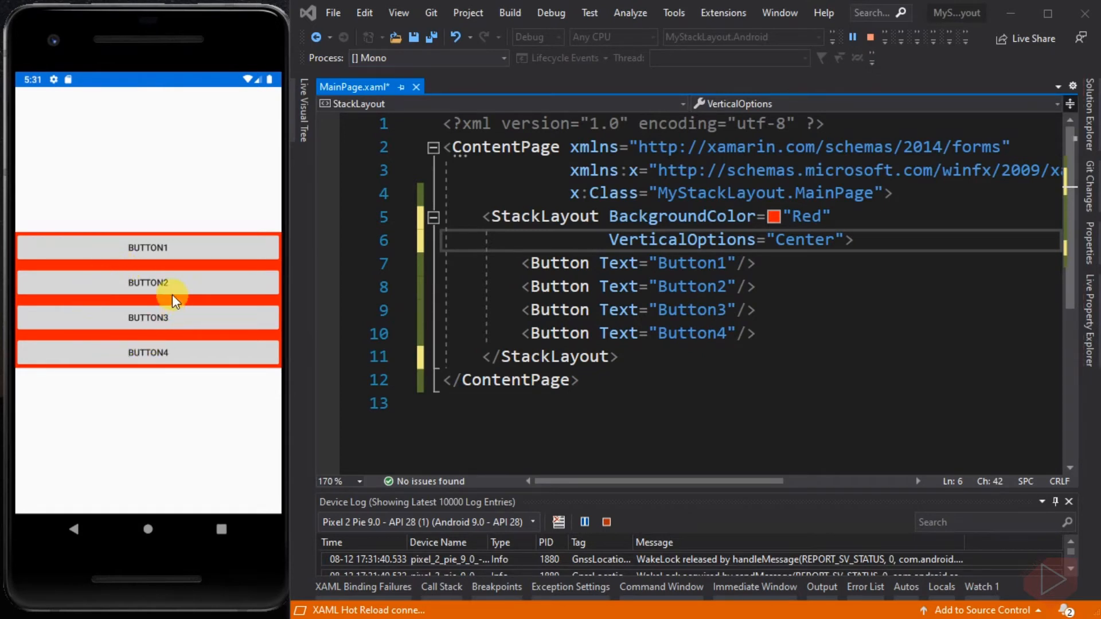
{"action": "mouse_move", "coordinate": [181, 297]}
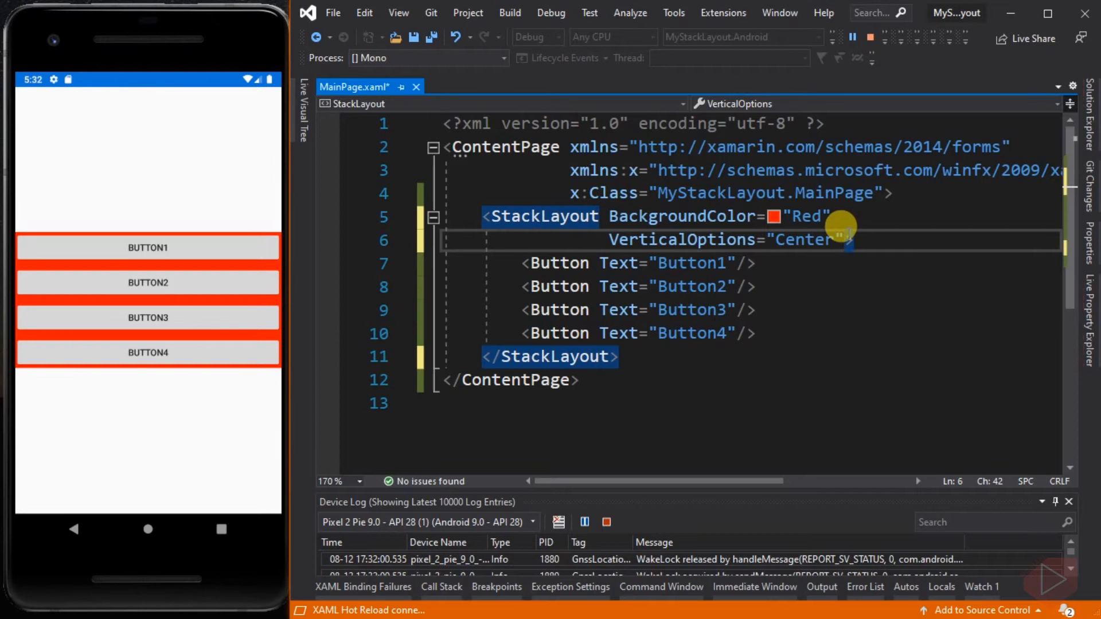
Add HorizontalOptions="Center" to the StackLayout.
{"action": "type", "text": "hori>"}
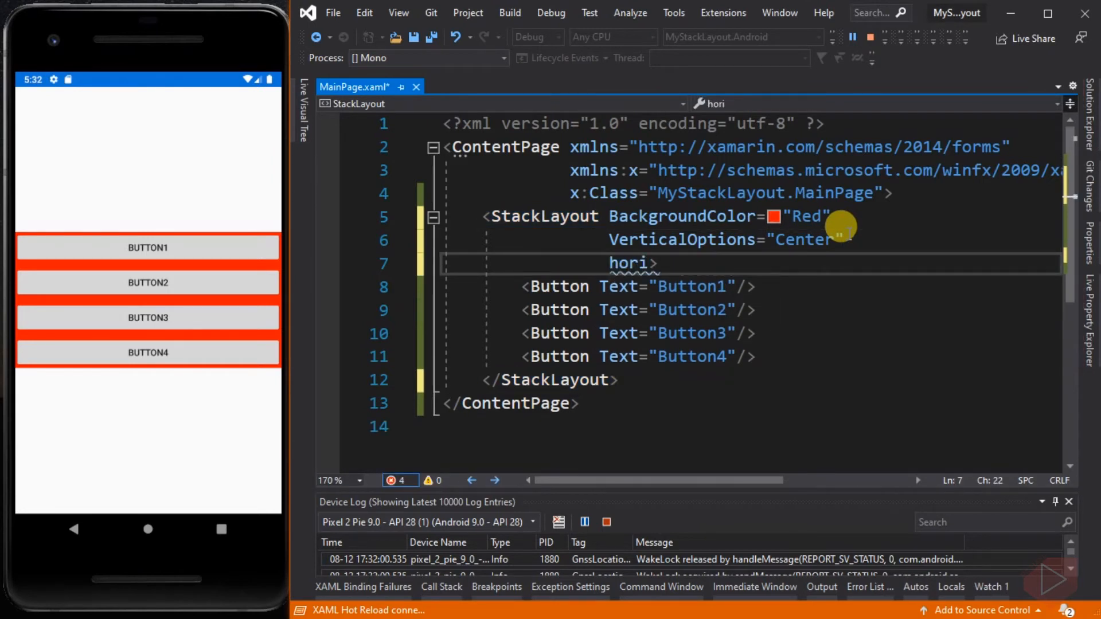
{"action": "type", "text": "HorizontalOptions=\""}
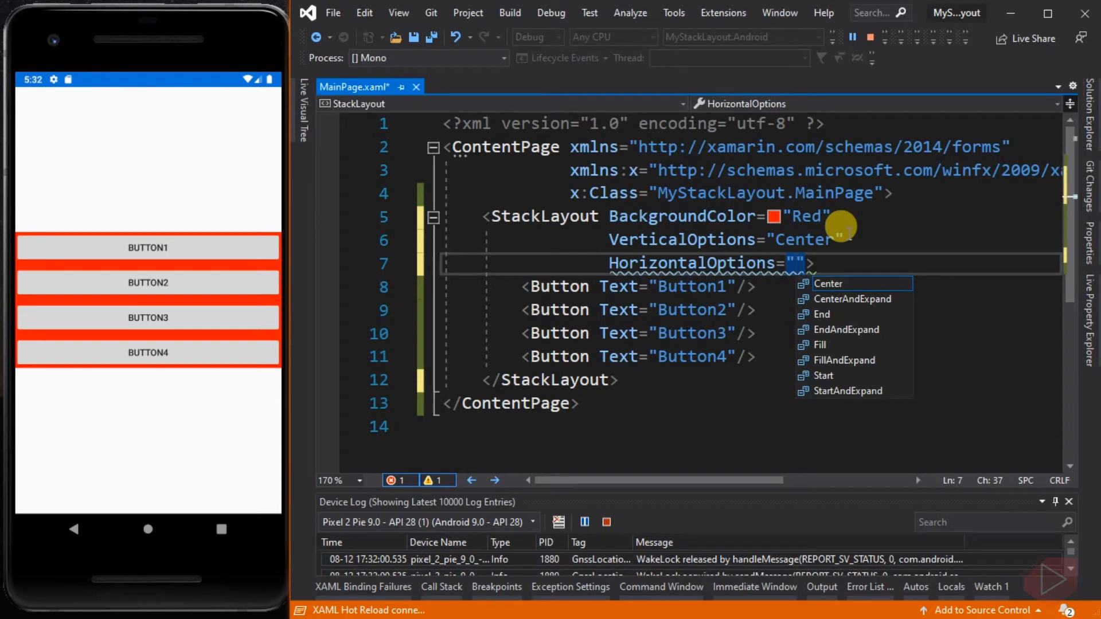
{"action": "type", "text": "cen"}
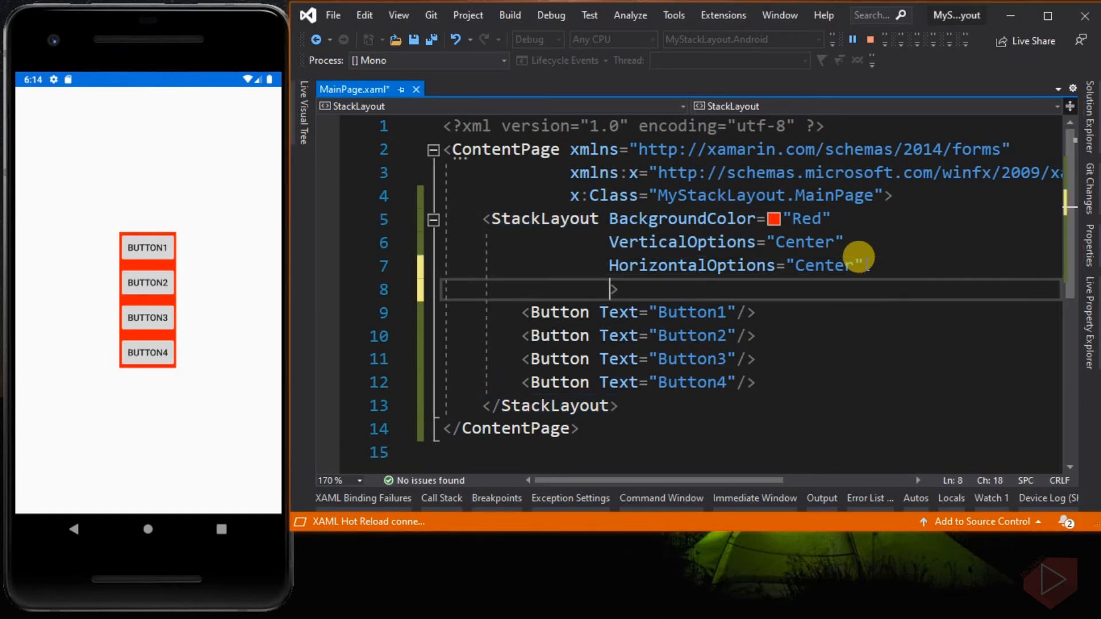
Set the StackLayout Orientation to Horizontal and start a Padding attribute.
{"action": "type", "text": "ore"}
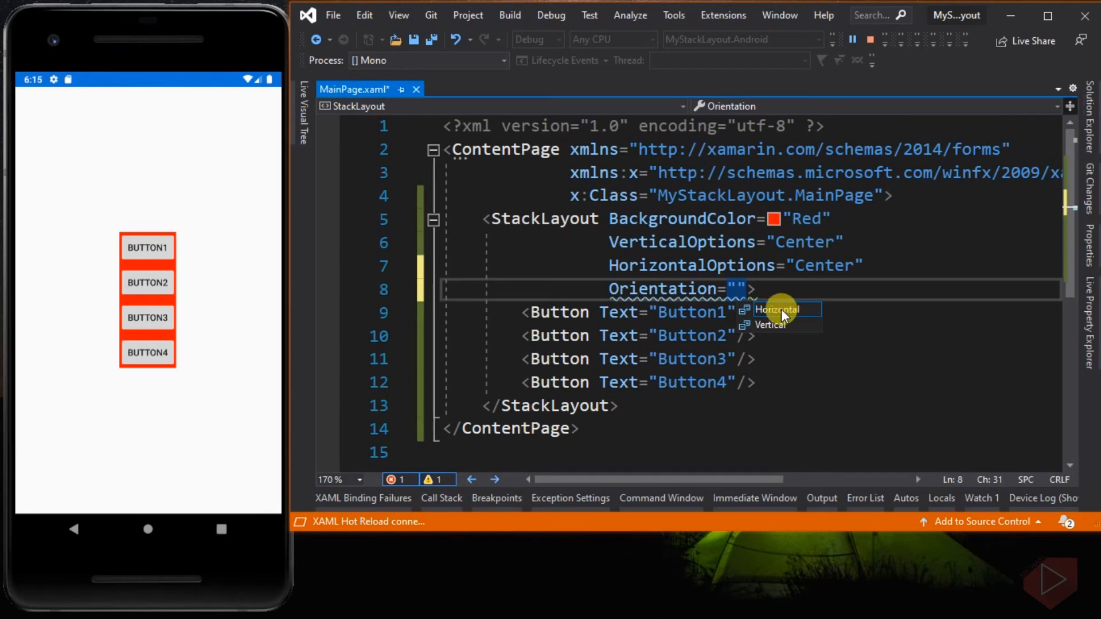
{"action": "left_click", "coordinate": [776, 309]}
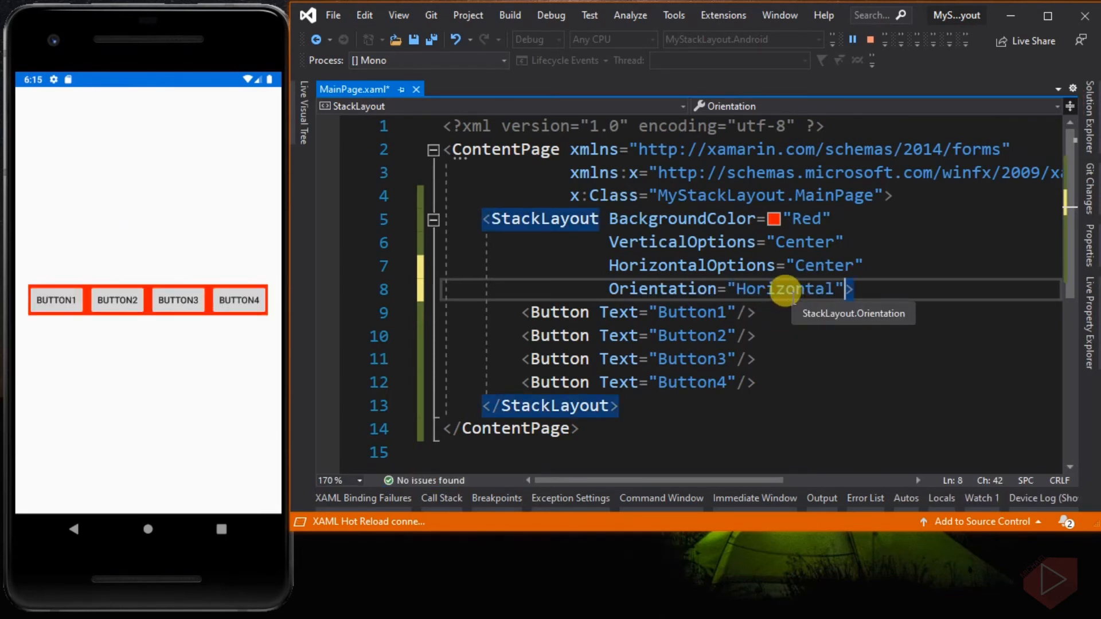
{"action": "mouse_move", "coordinate": [146, 345]}
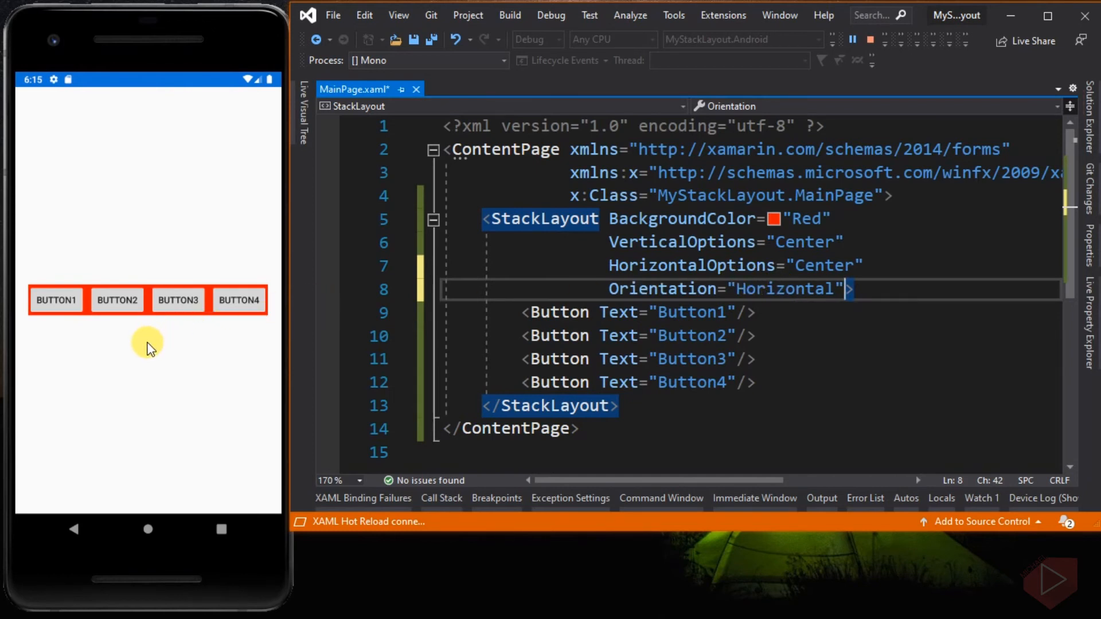
{"action": "mouse_move", "coordinate": [139, 346]}
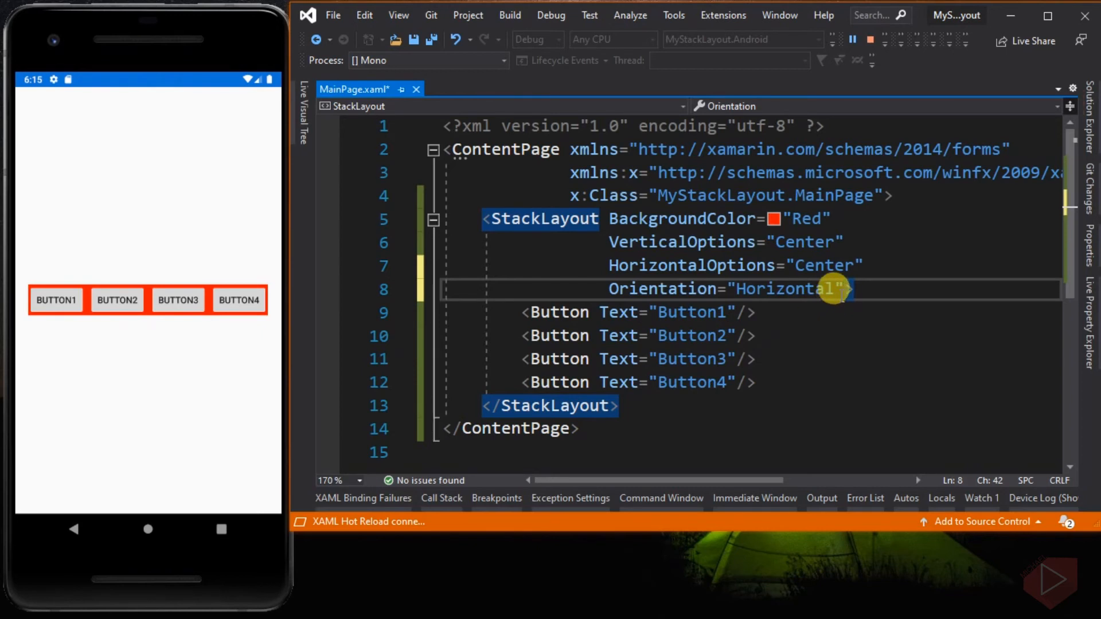
{"action": "type", "text": "PAd"}
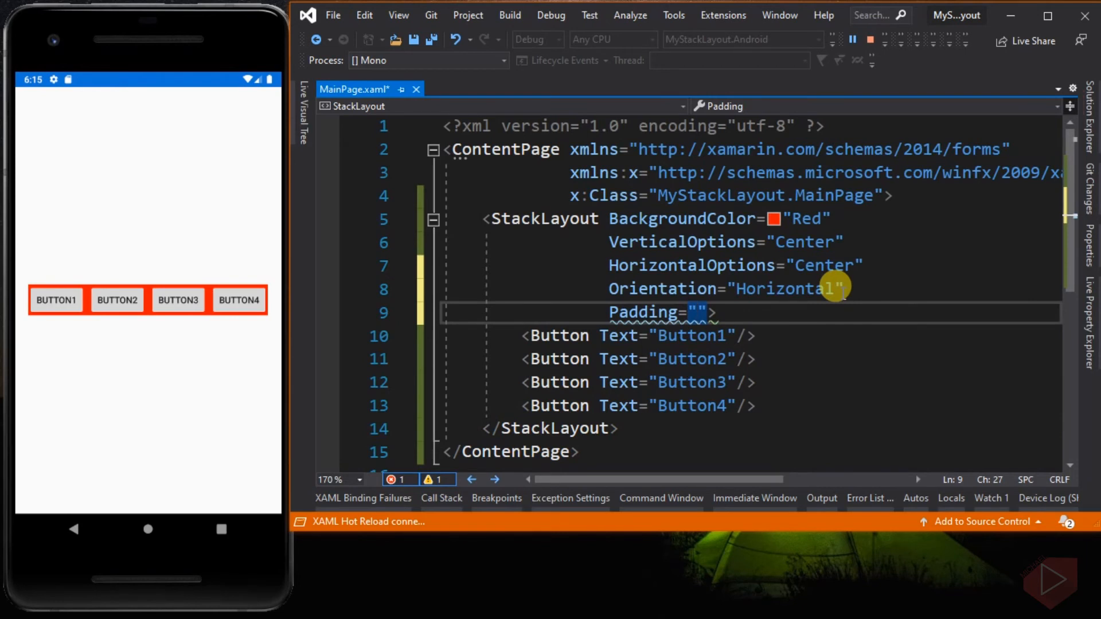
Give the red StackLayout Padding="20, 30,0,10" so the band widens in the emulator.
{"action": "type", "text": "20"}
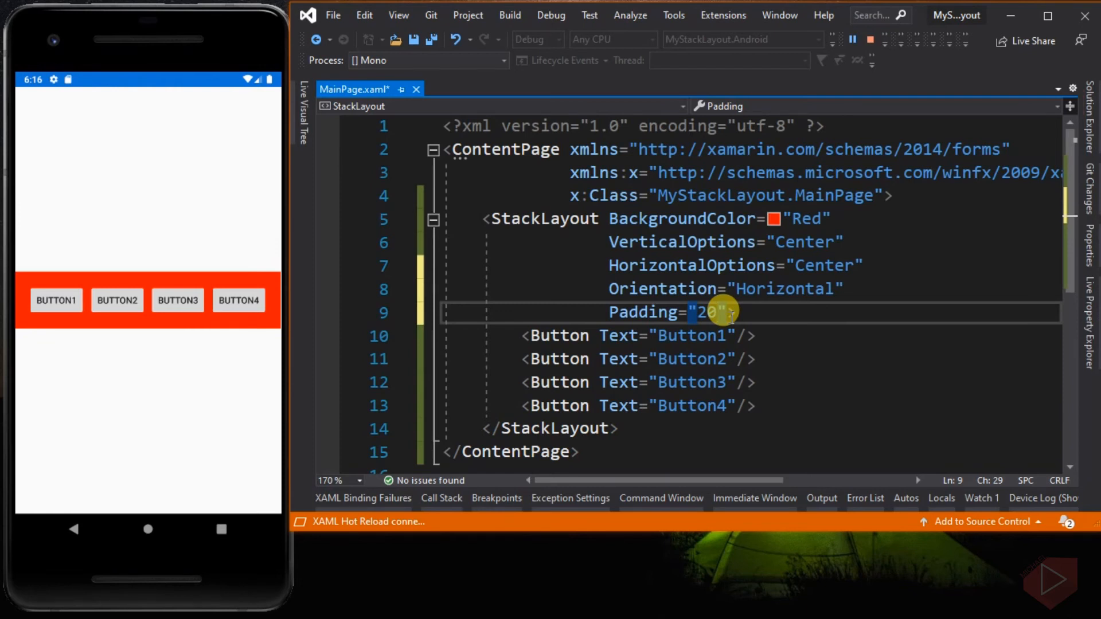
{"action": "type", "text": ",30"}
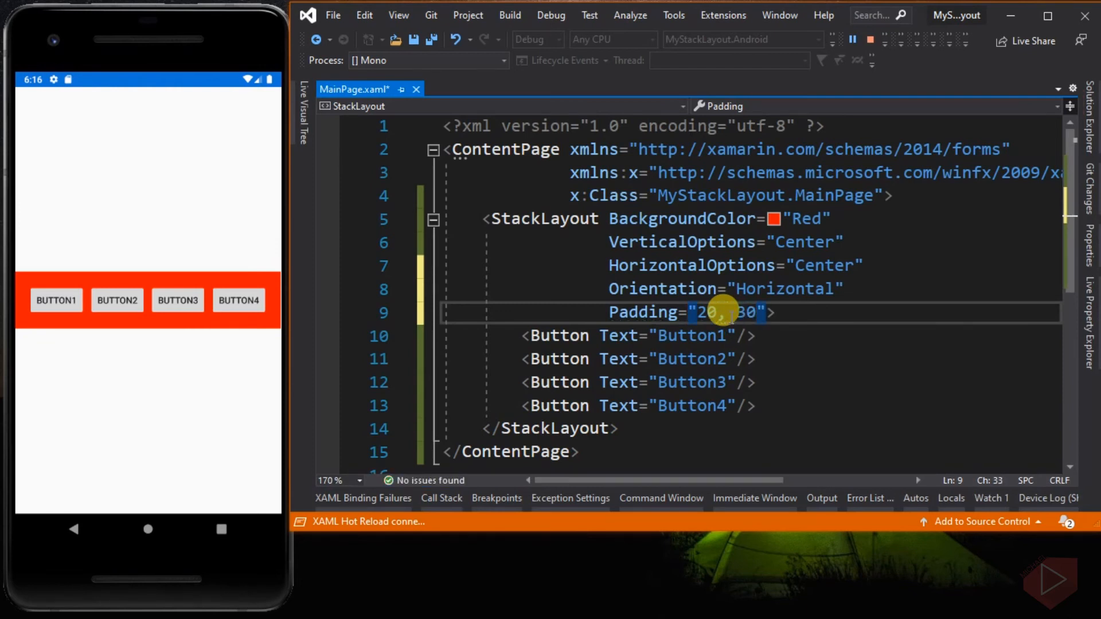
{"action": "type", "text": ","}
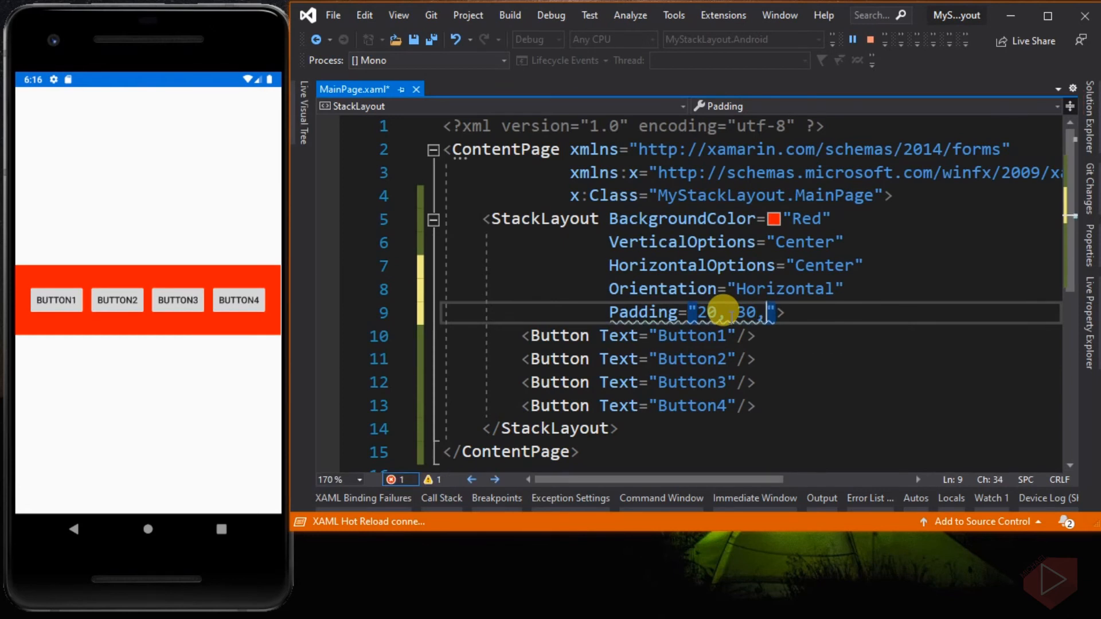
{"action": "type", "text": "0,1"}
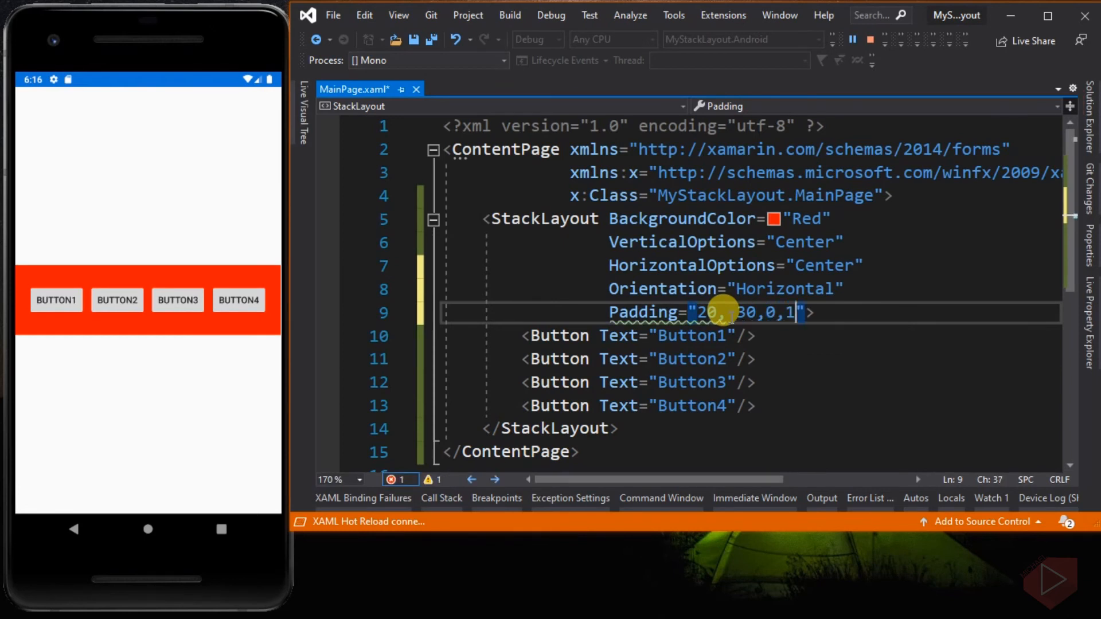
{"action": "type", "text": "0"}
{"action": "type", "text": "s"}
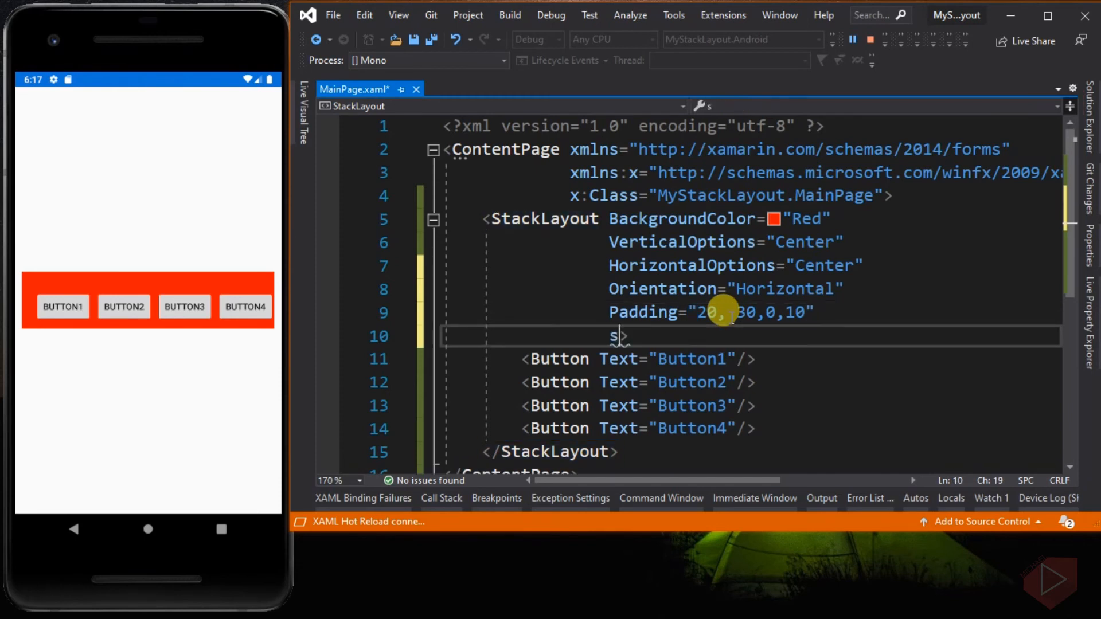
Add Spacing="20" to the red StackLayout to spread the buttons apart.
{"action": "type", "text": "Spacing=\"\""}
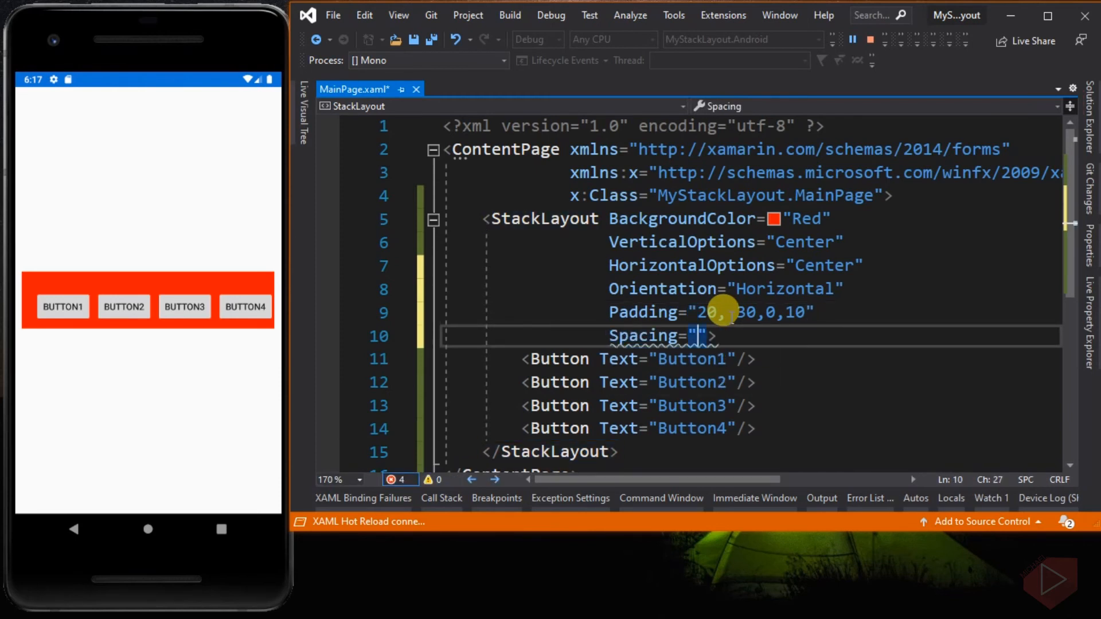
{"action": "type", "text": "20"}
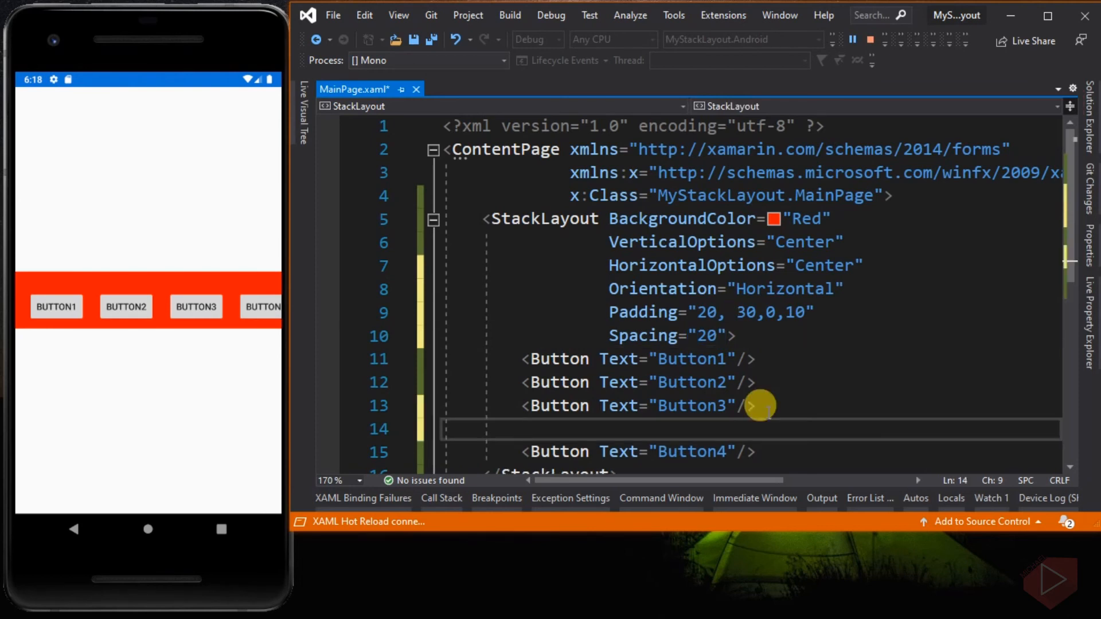
Wrap Button4 in a nested <StackLayout>…</StackLayout> element.
{"action": "type", "text": "<StackLayout"}
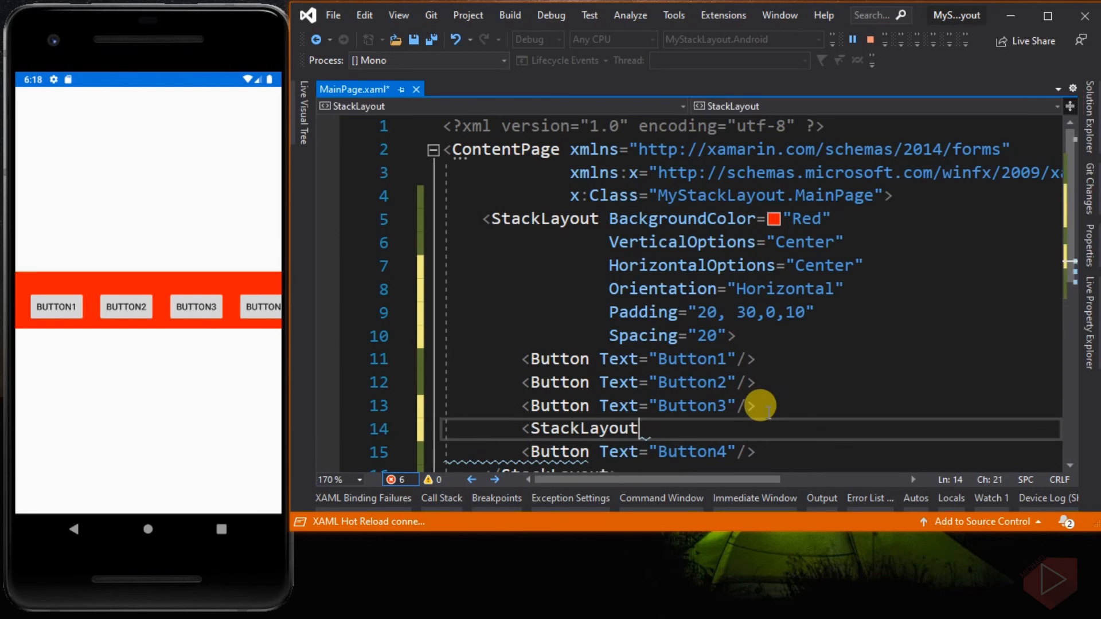
{"action": "type", "text": ">"}
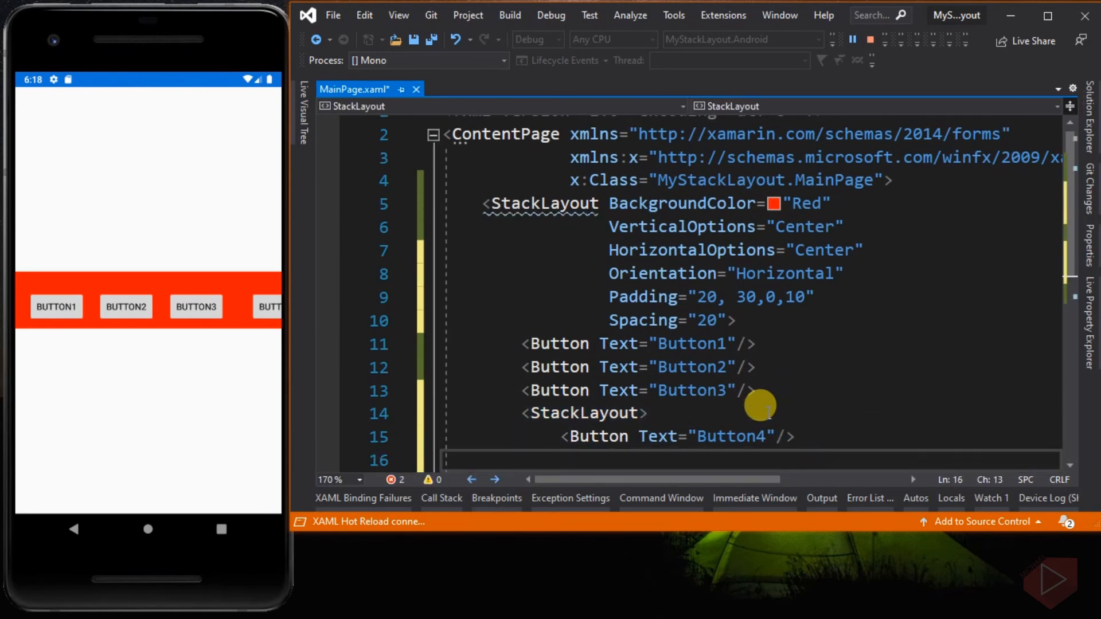
{"action": "type", "text": "</StackLayout>"}
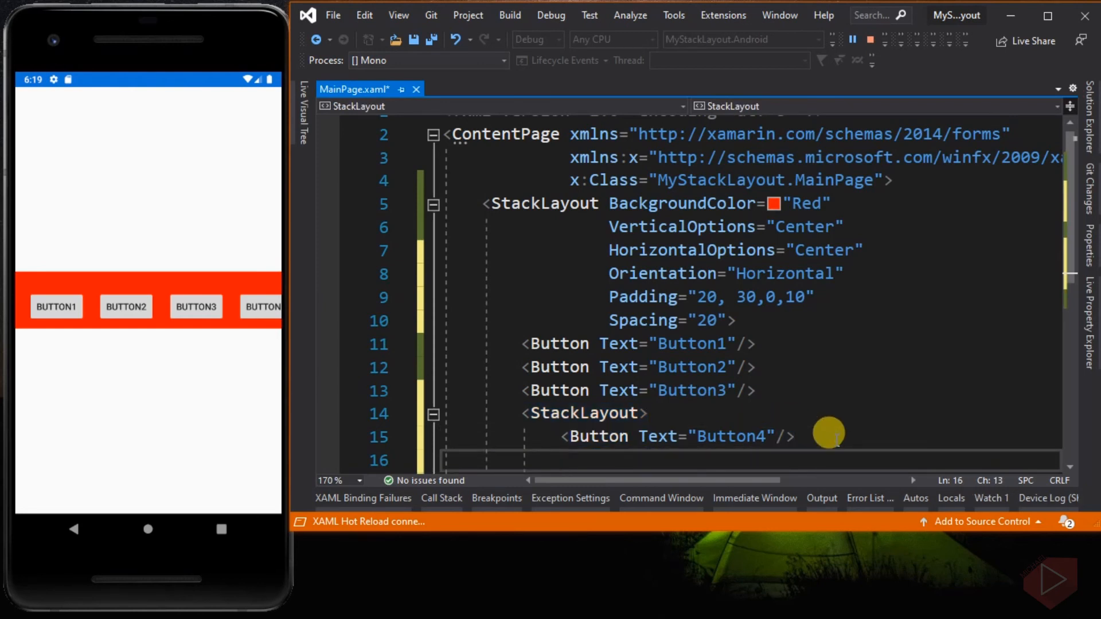
Add a Button with Text="Button5" inside the nested StackLayout.
{"action": "type", "text": "<bu"}
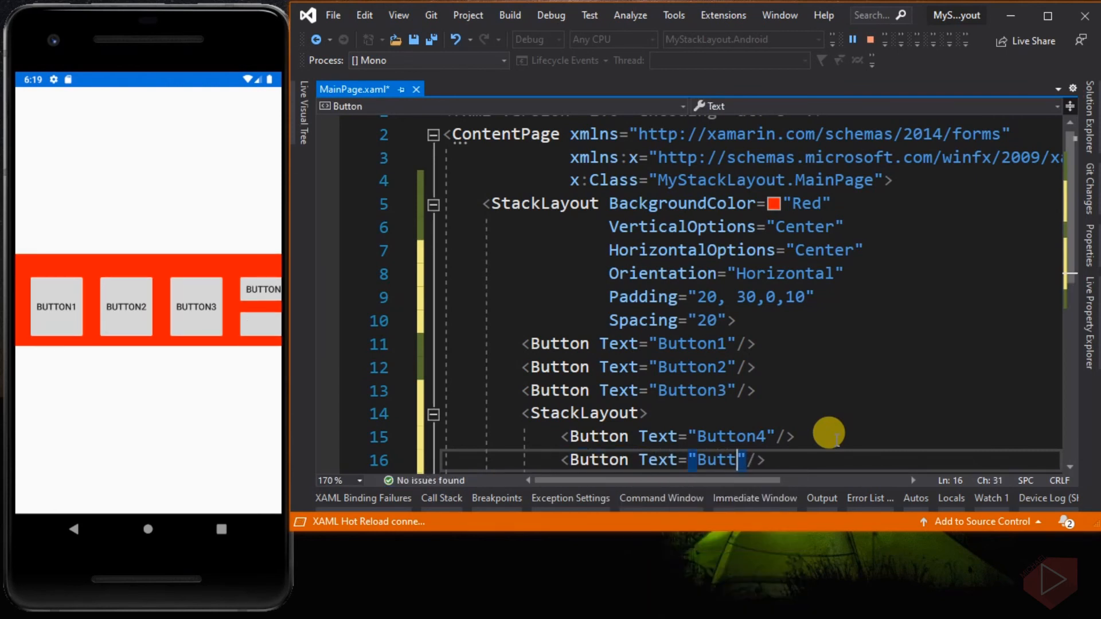
{"action": "type", "text": "on5"}
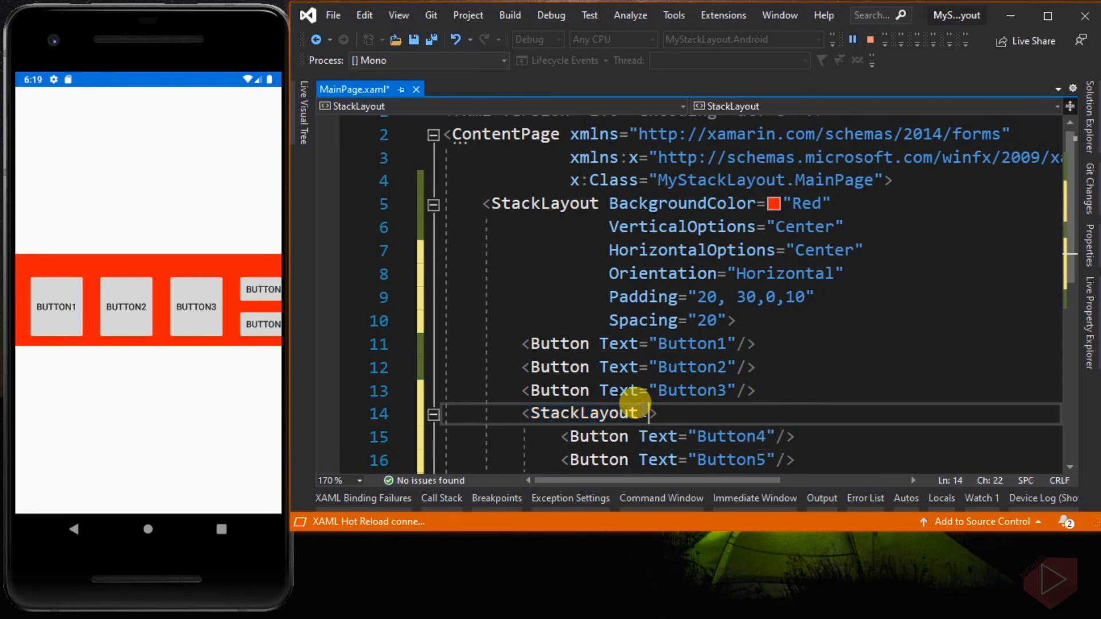
Set BackgroundColor="Yellow" on the nested StackLayout.
{"action": "type", "text": "BackgroundColor=\""}
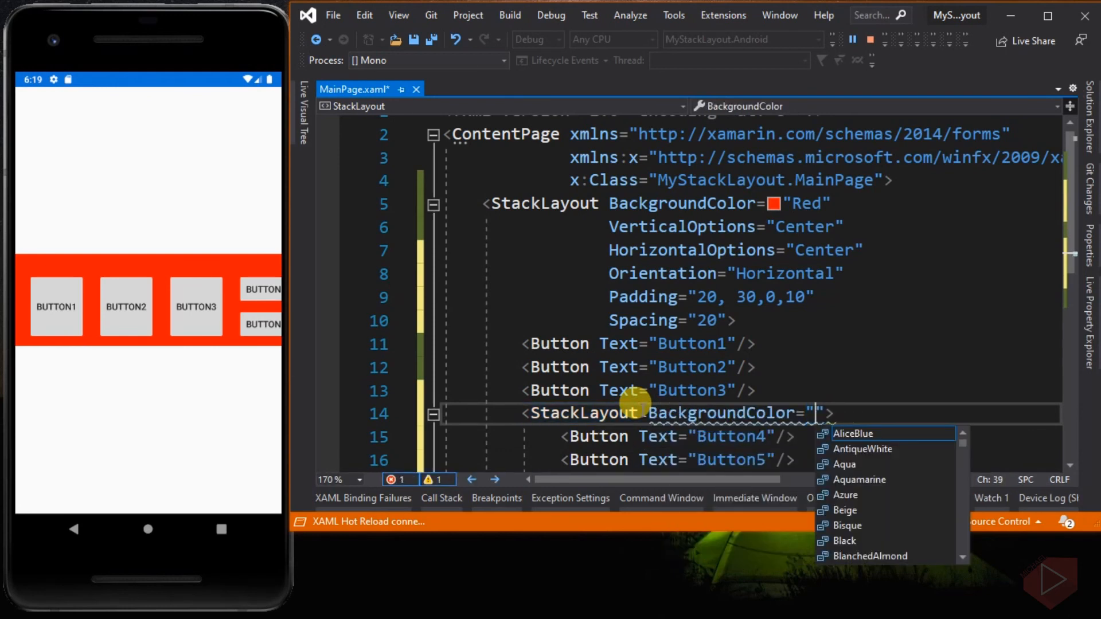
{"action": "type", "text": "Yellow"}
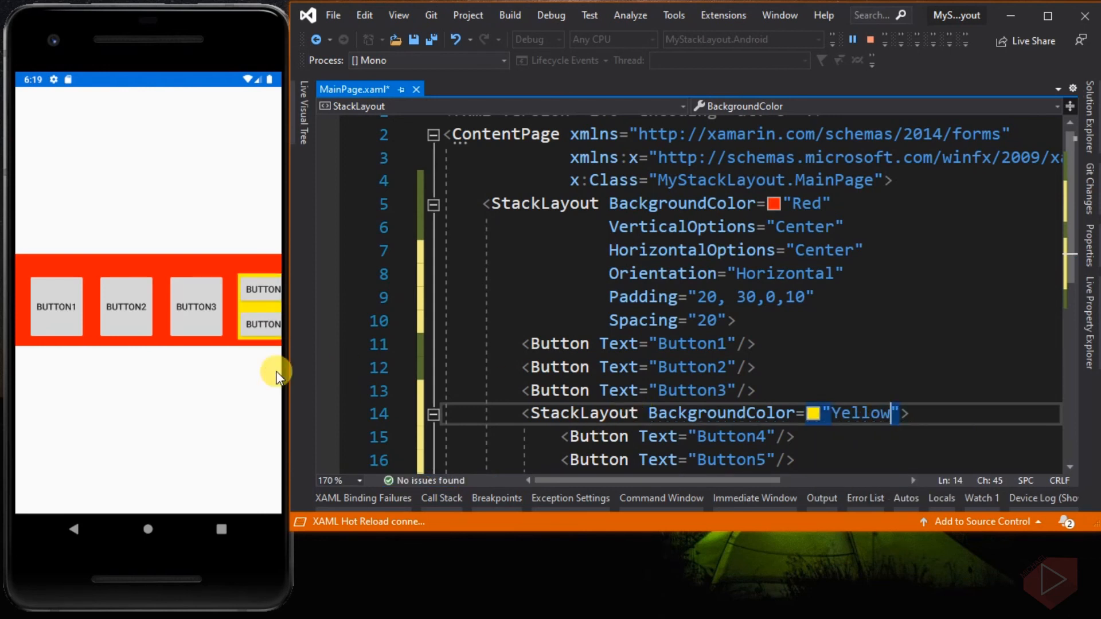
{"action": "mouse_move", "coordinate": [230, 341]}
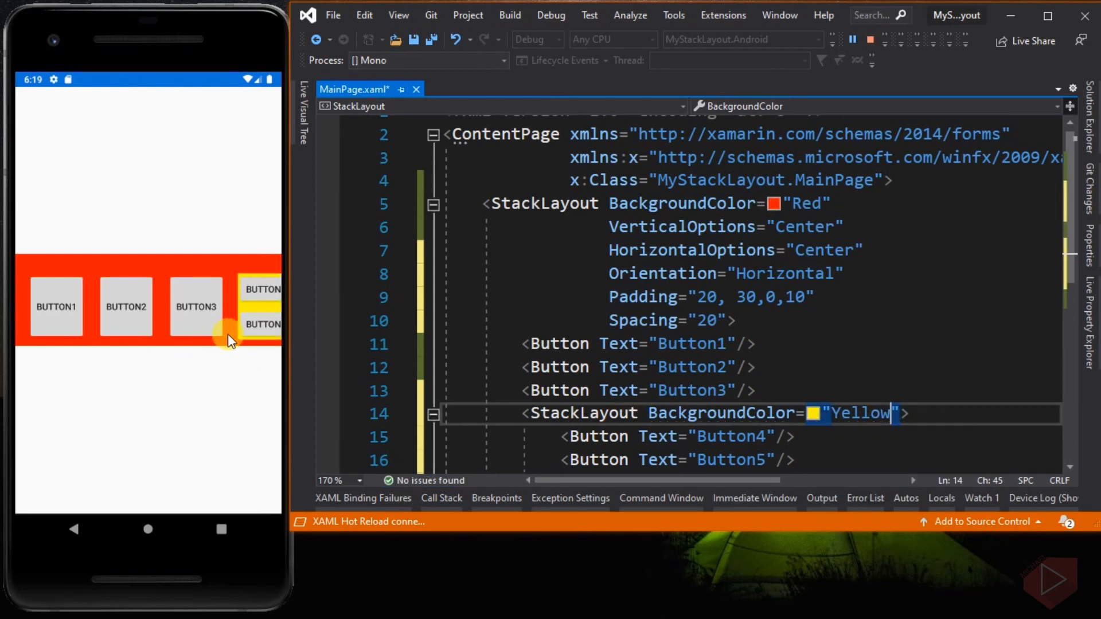